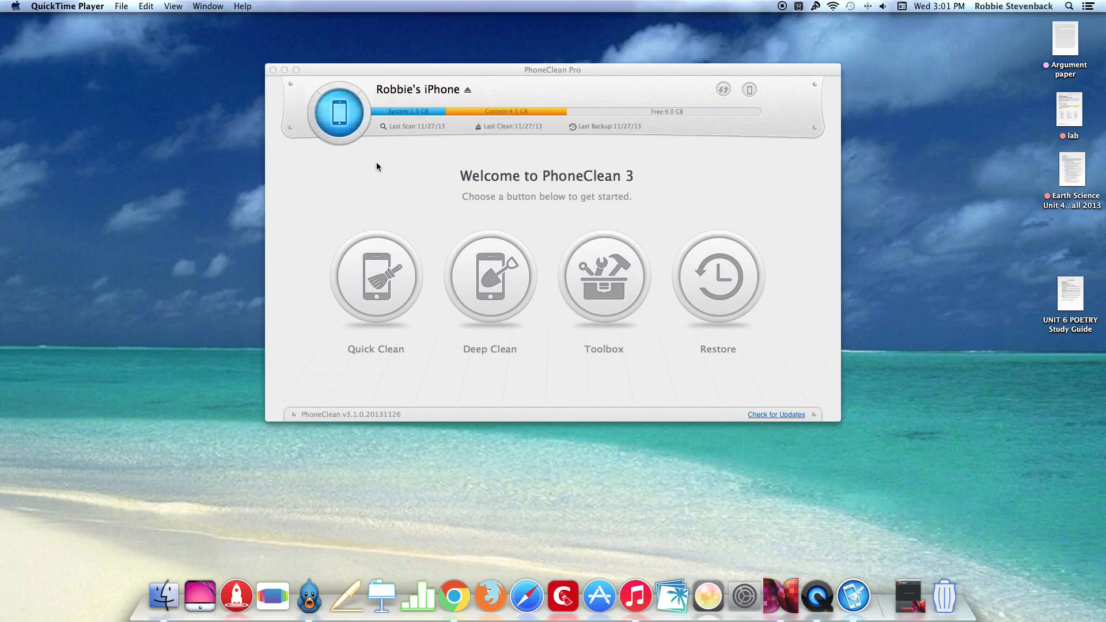
pyautogui.moveTo(406, 170)
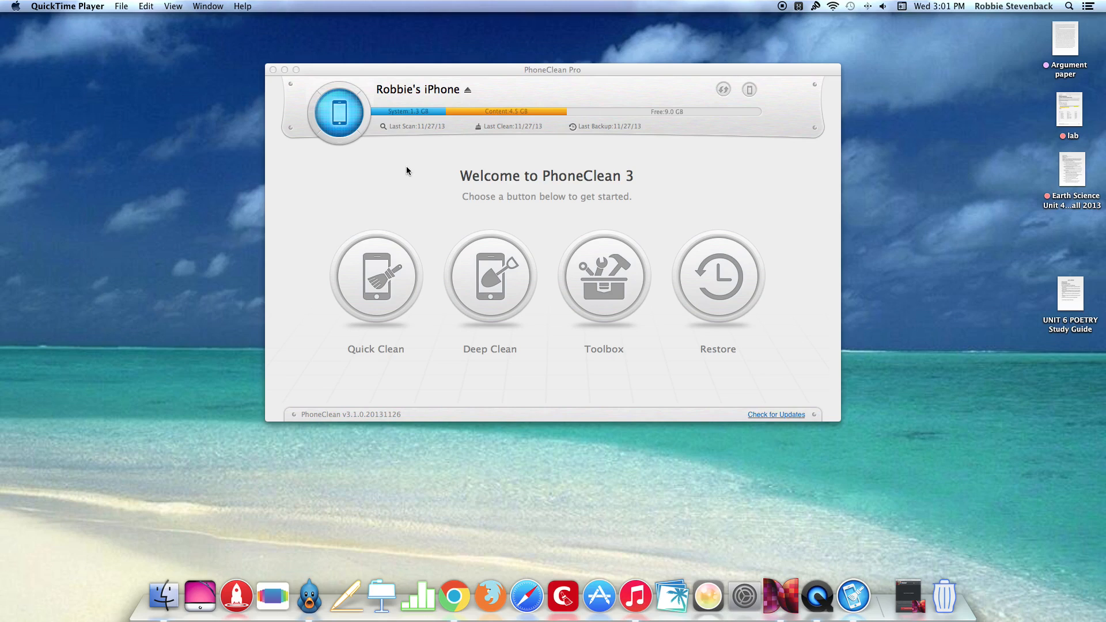
pyautogui.moveTo(457, 194)
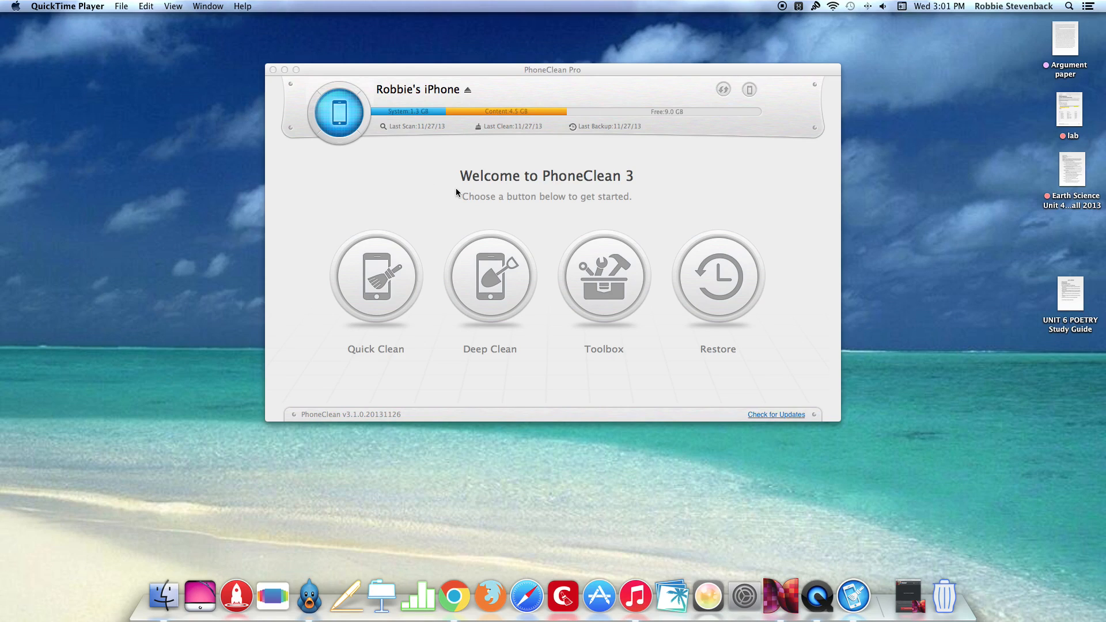
pyautogui.moveTo(557, 193)
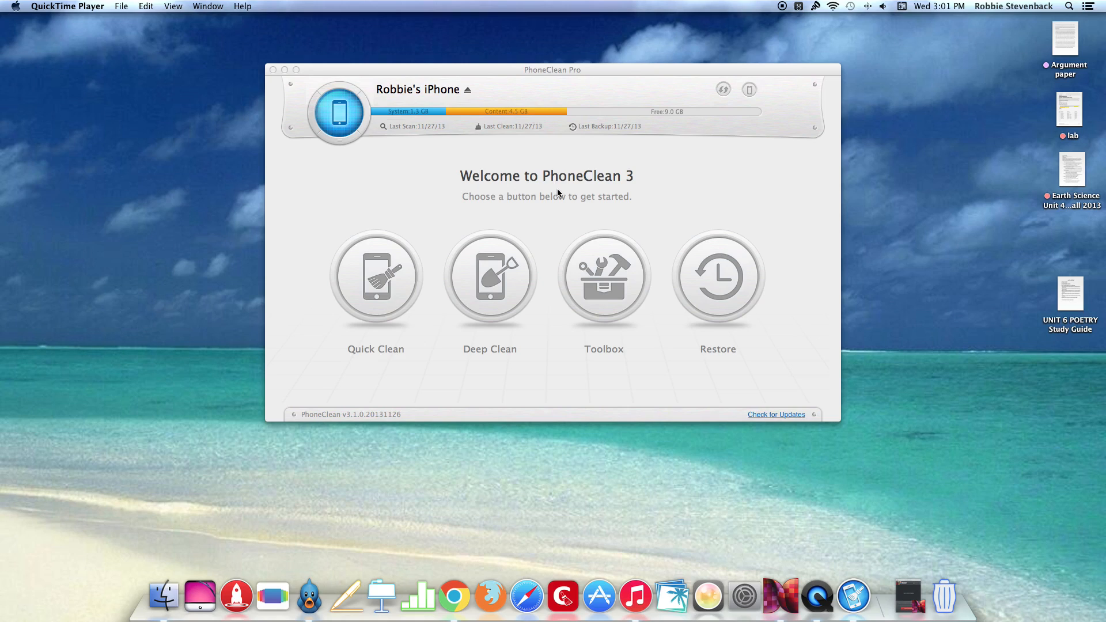
pyautogui.moveTo(465, 202)
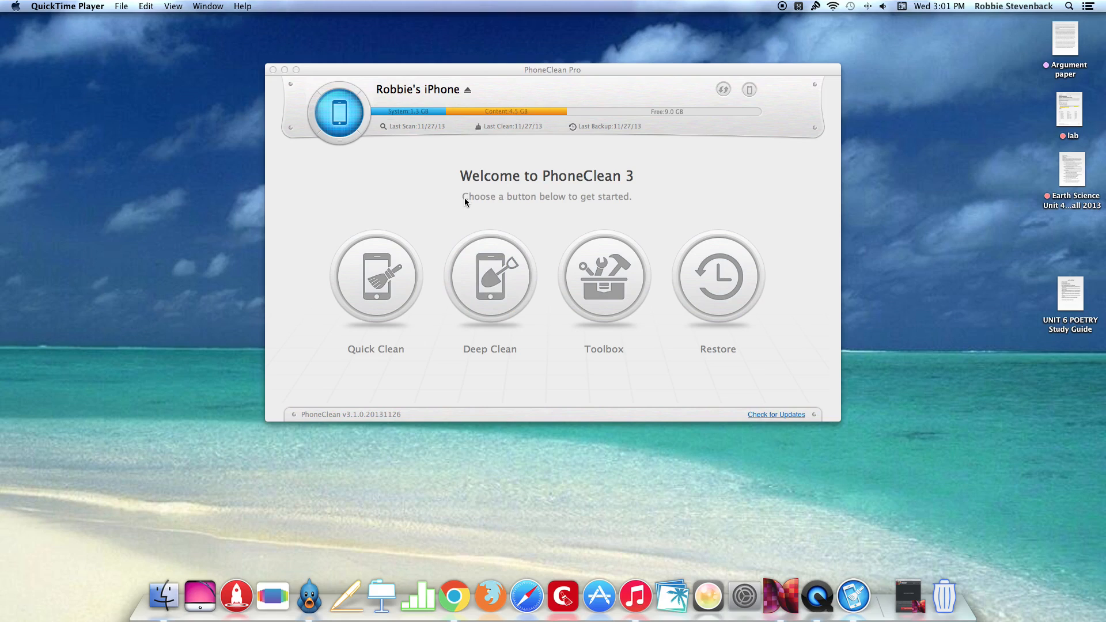
pyautogui.moveTo(451, 198)
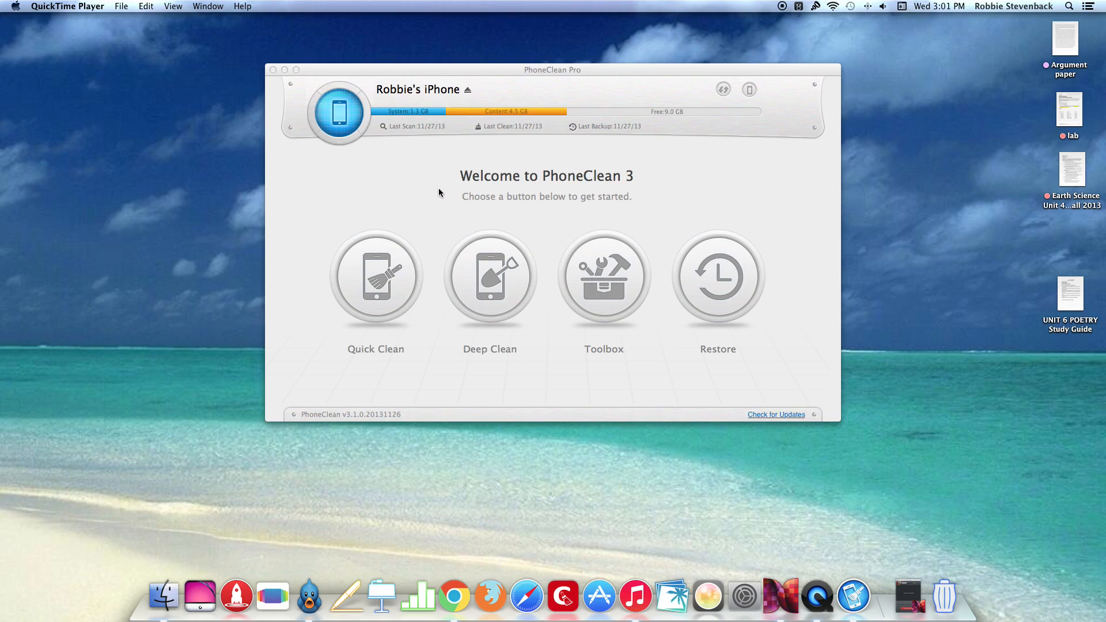
pyautogui.moveTo(473, 182)
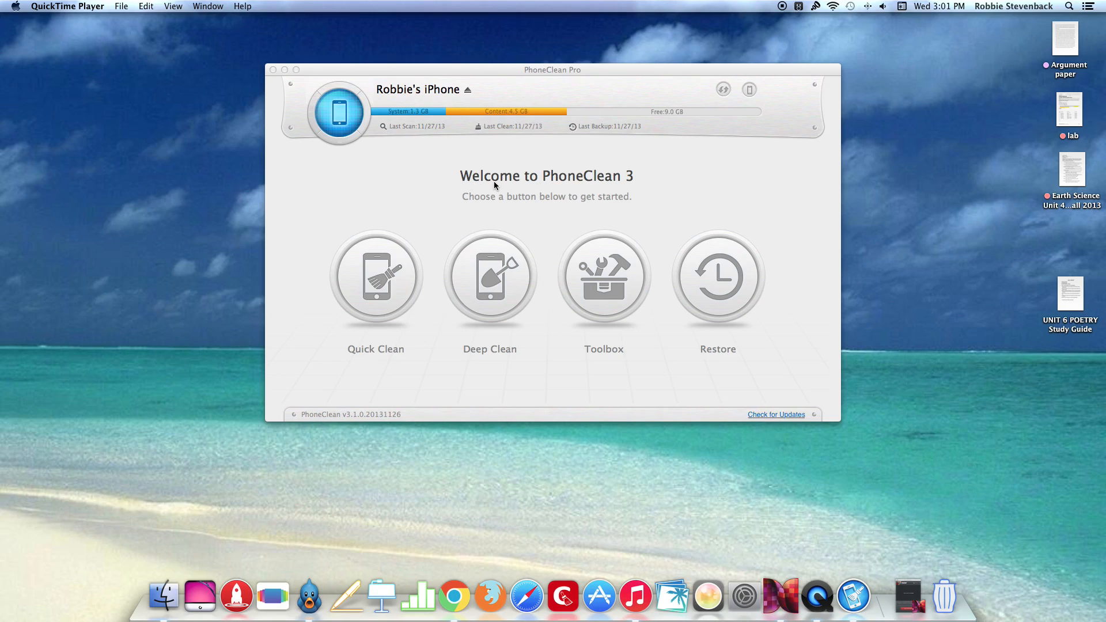
pyautogui.moveTo(462, 203)
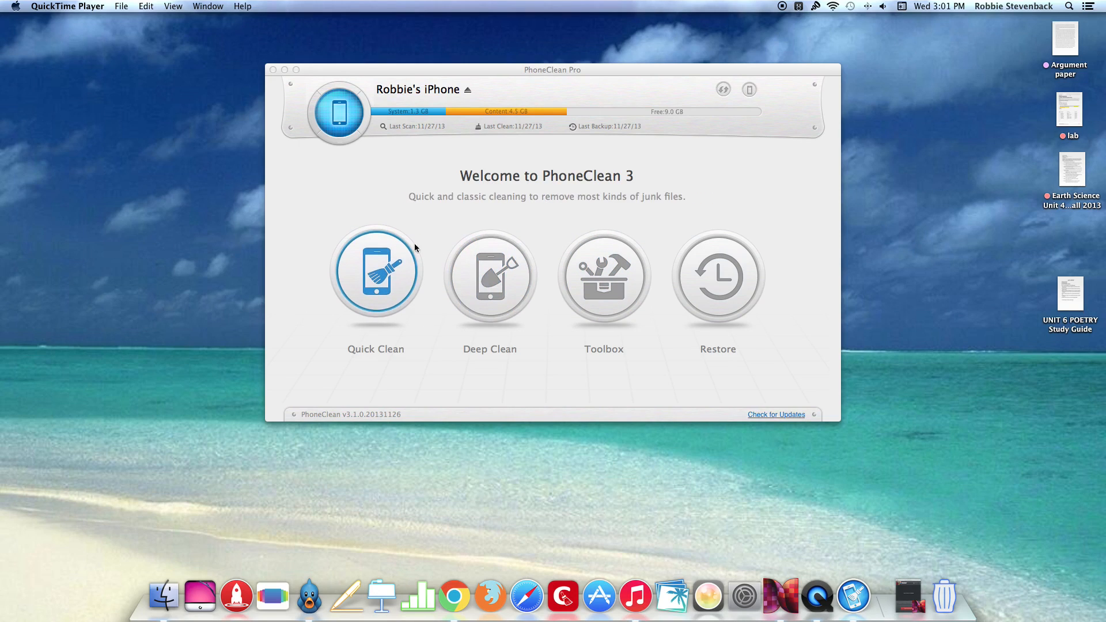
# Step: Start a Quick Clean scan of the iPhone, finding 1004 junk files totalling 94.39 MB
pyautogui.click(490, 274)
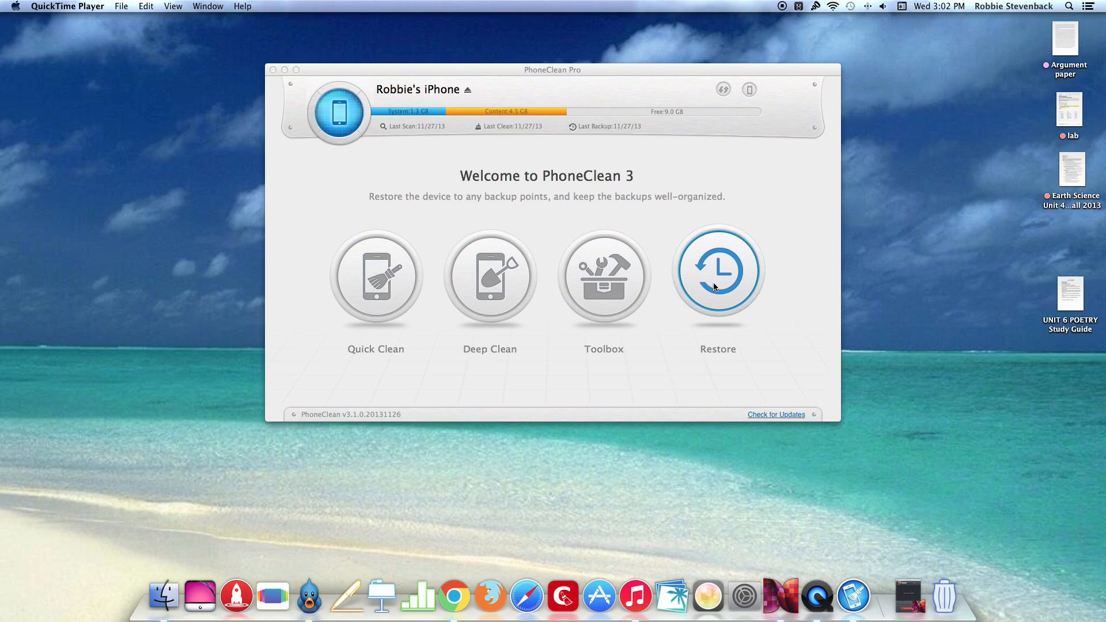
pyautogui.moveTo(425, 100)
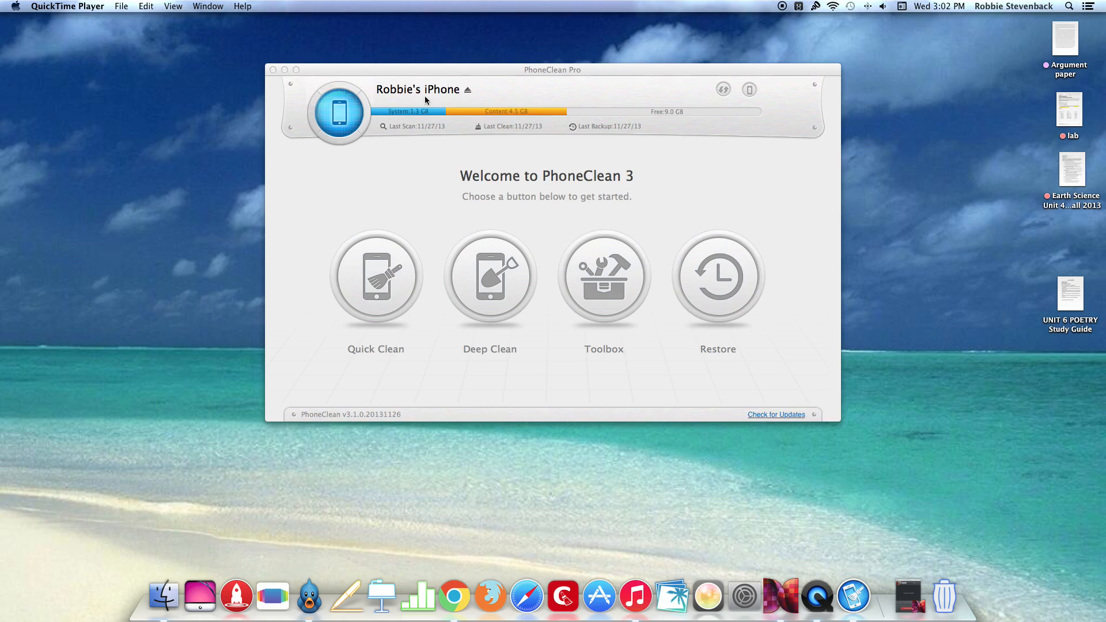
pyautogui.moveTo(407, 136)
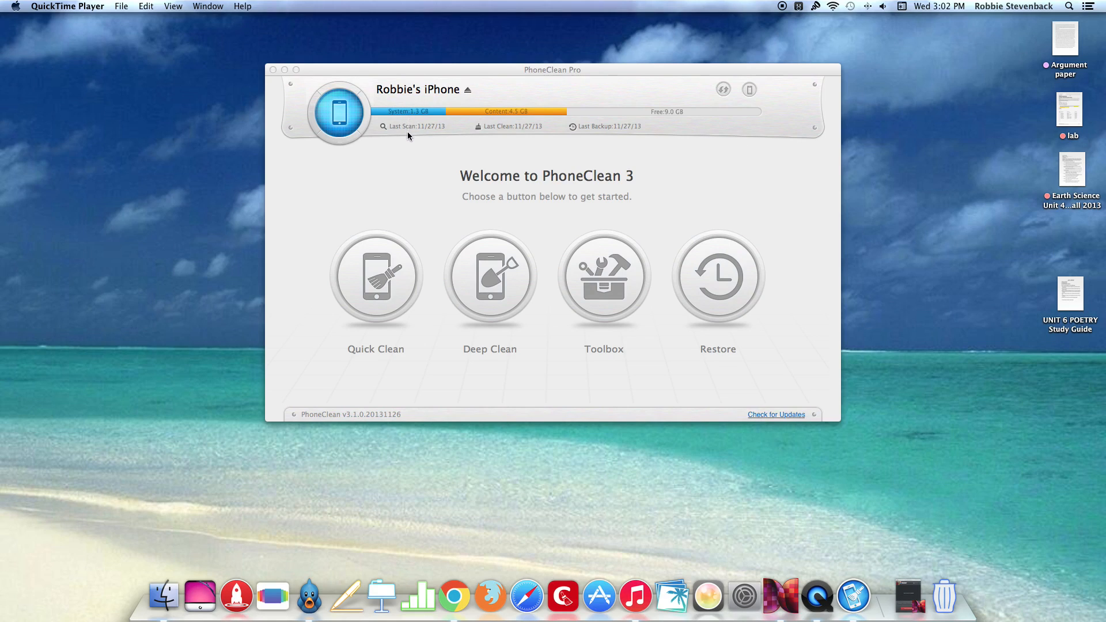
pyautogui.moveTo(356, 118)
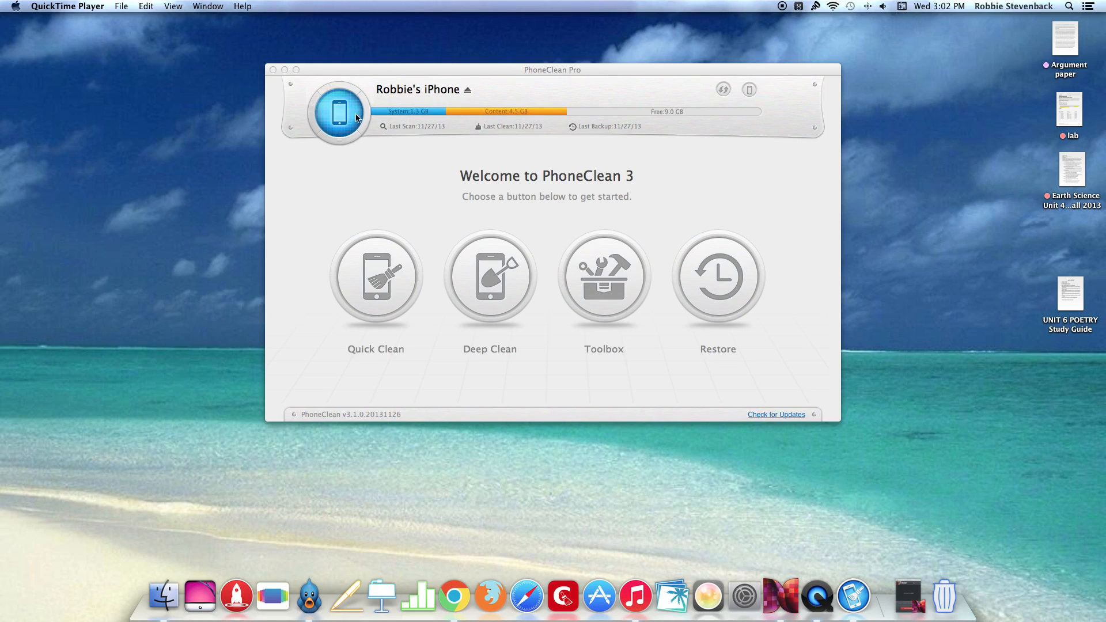
pyautogui.moveTo(502, 115)
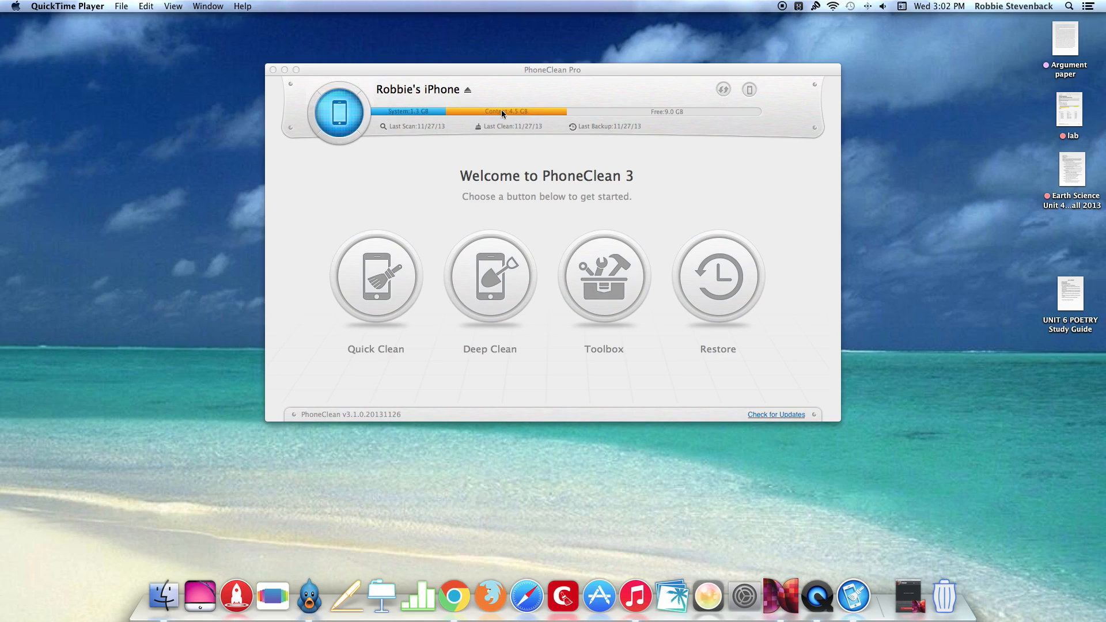
pyautogui.moveTo(518, 114)
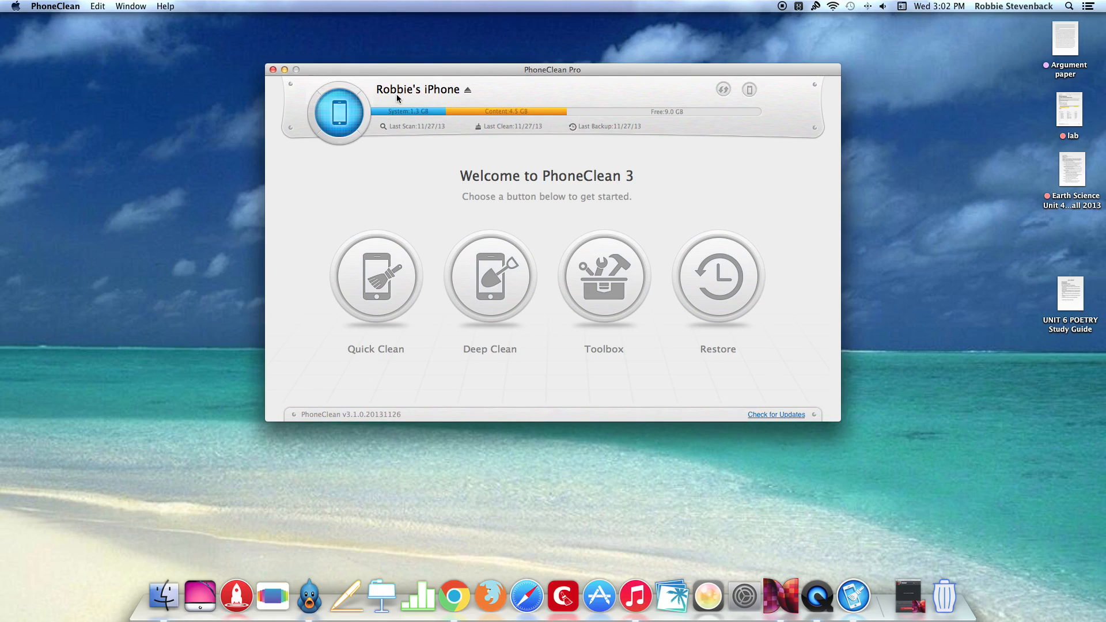
pyautogui.moveTo(376, 276)
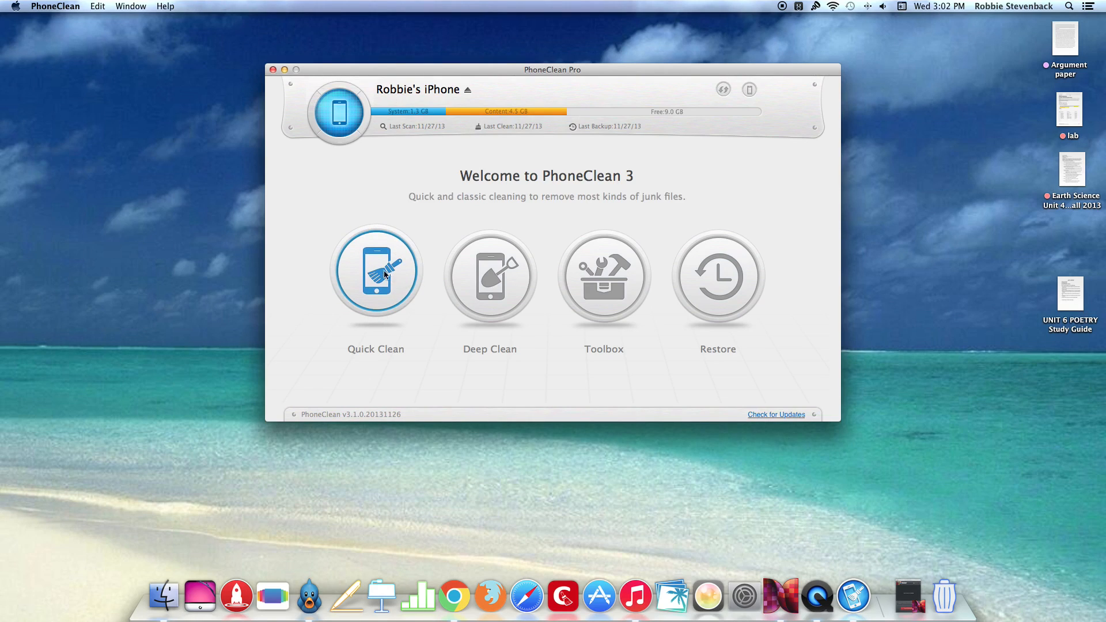
pyautogui.click(375, 275)
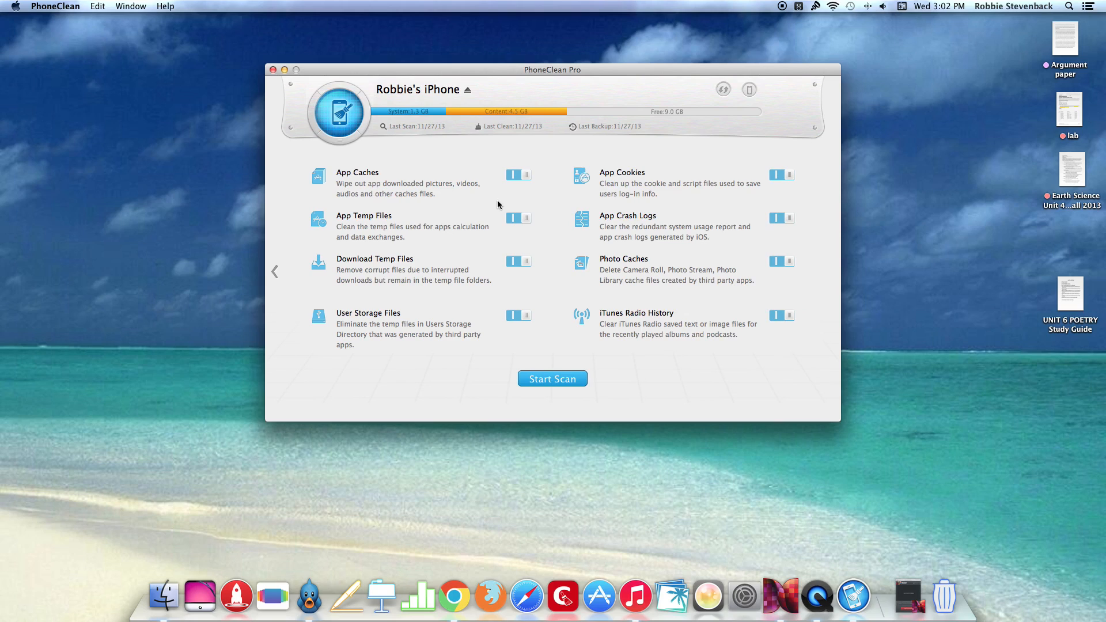
pyautogui.moveTo(524, 186)
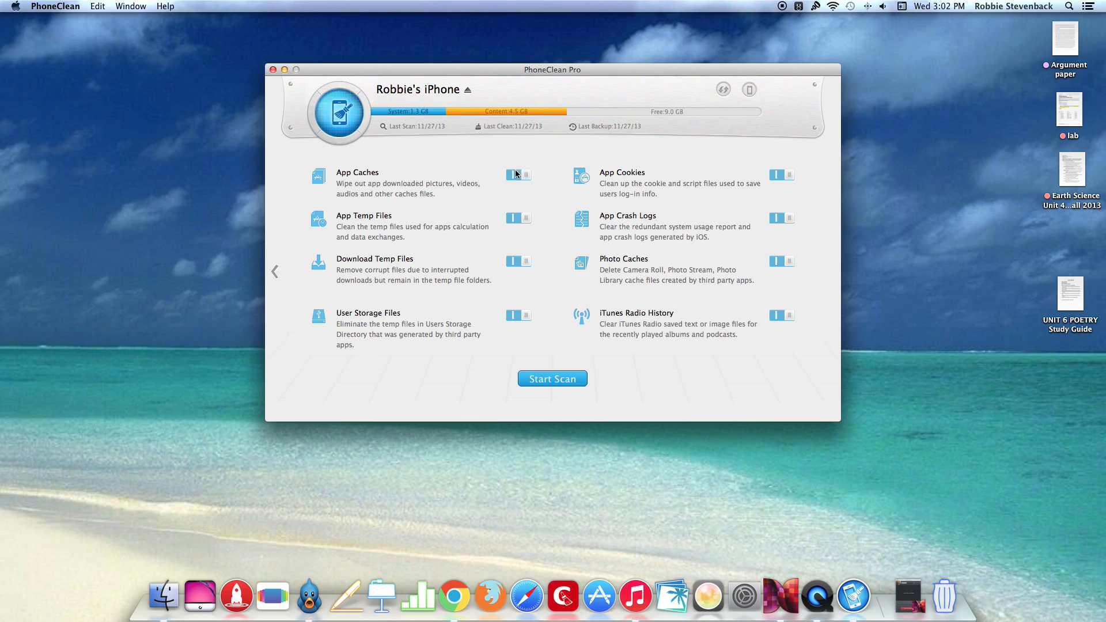
pyautogui.moveTo(579, 195)
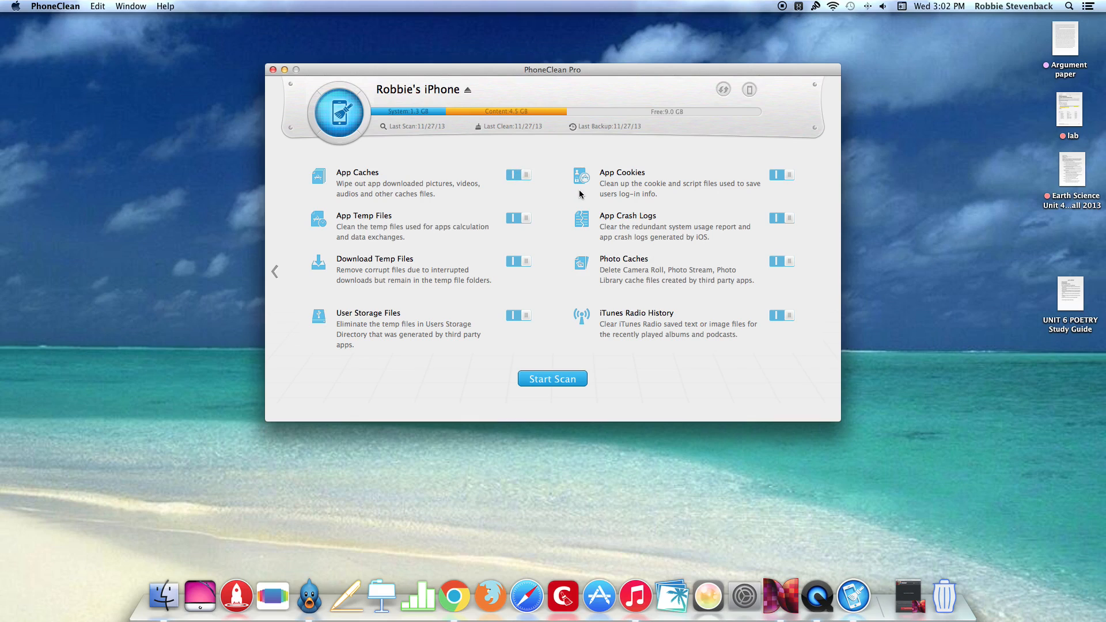
pyautogui.moveTo(552, 379)
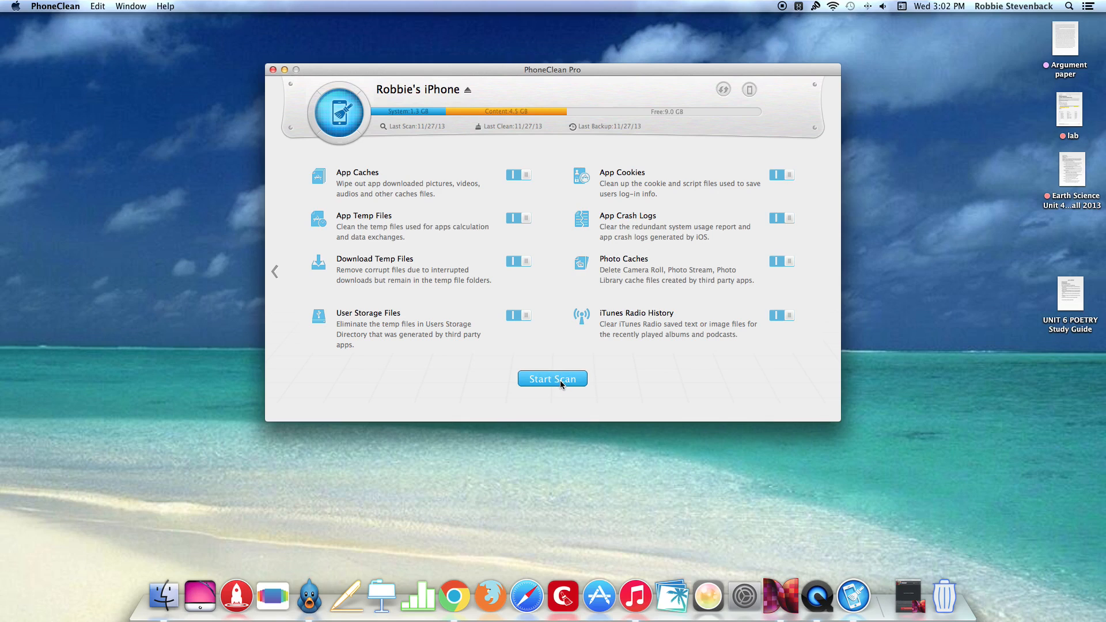
pyautogui.click(552, 379)
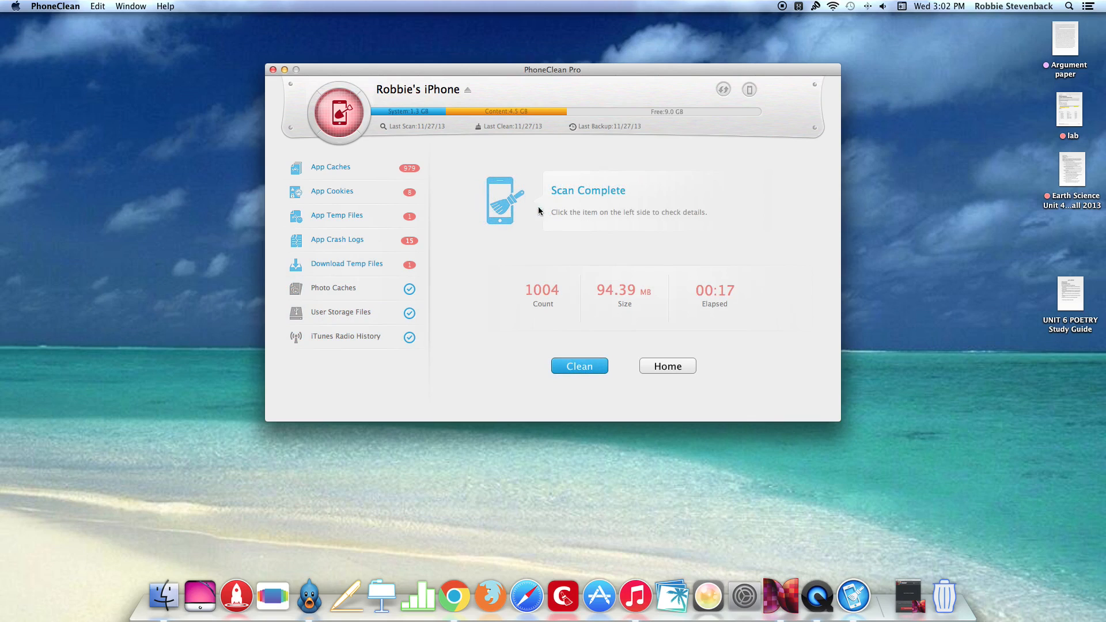
pyautogui.moveTo(542, 300)
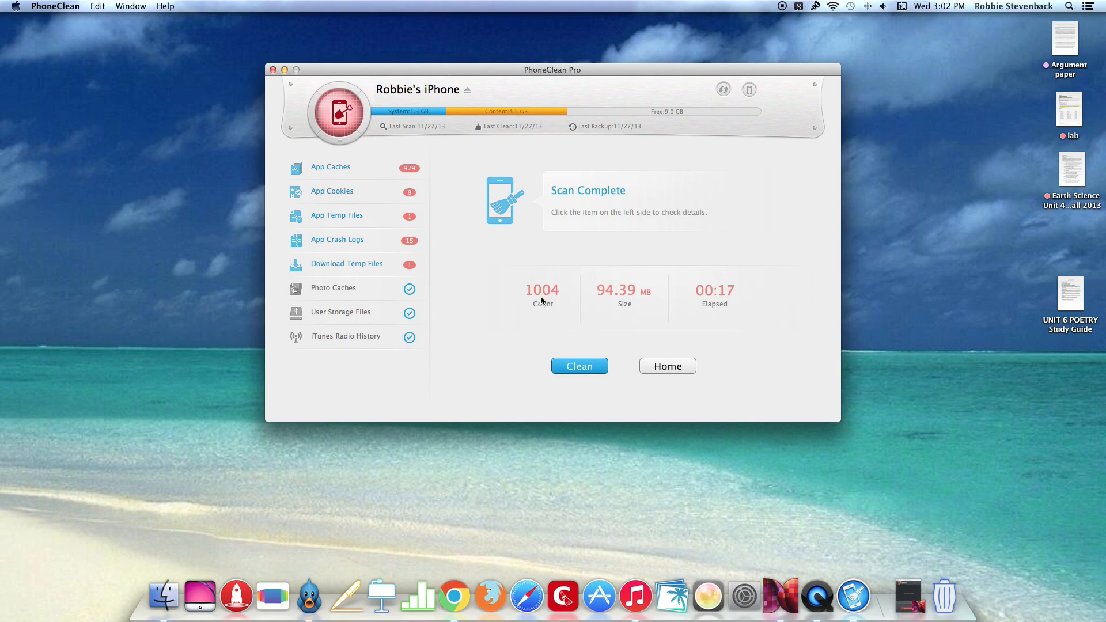
pyautogui.moveTo(628, 300)
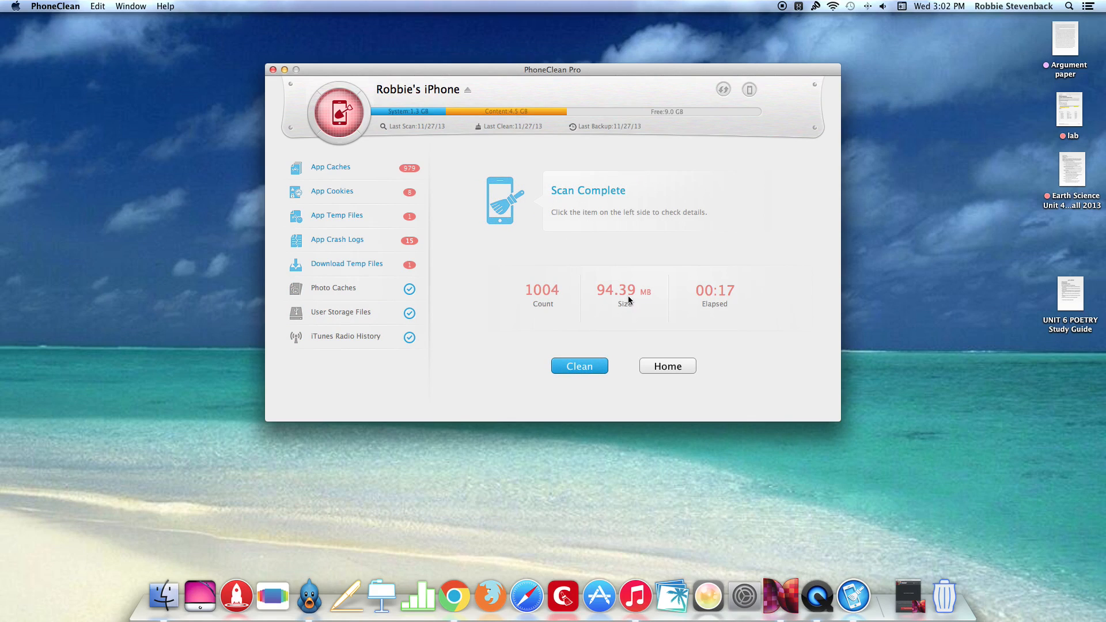
pyautogui.moveTo(636, 300)
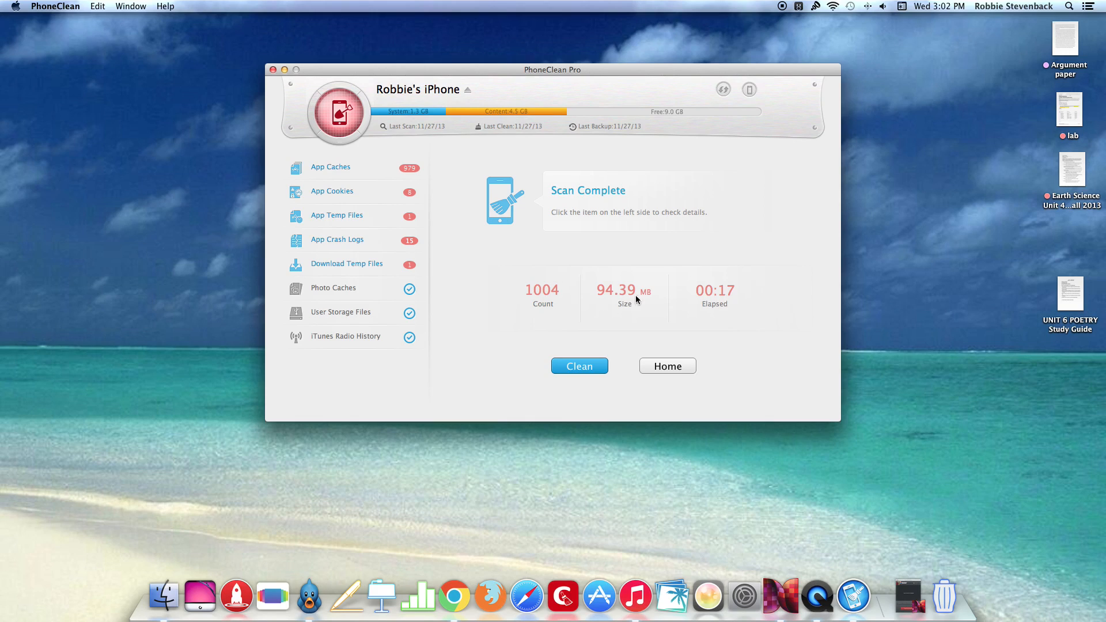
pyautogui.moveTo(726, 301)
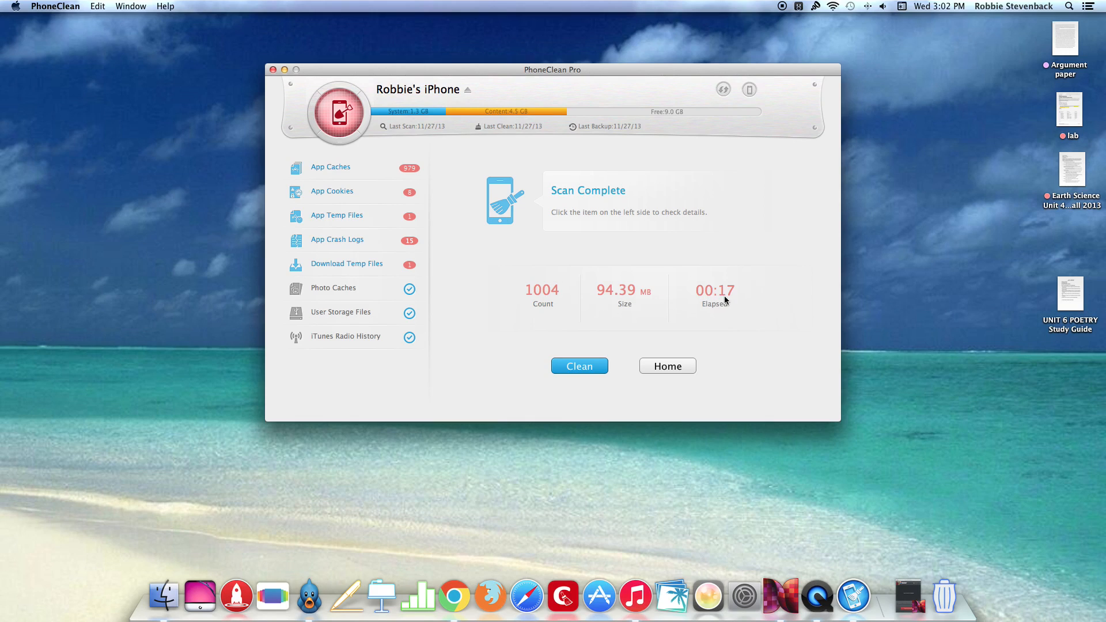
# Step: Clean all 1004 junk items (94.39 MB) and return Home to the welcome screen
pyautogui.click(579, 365)
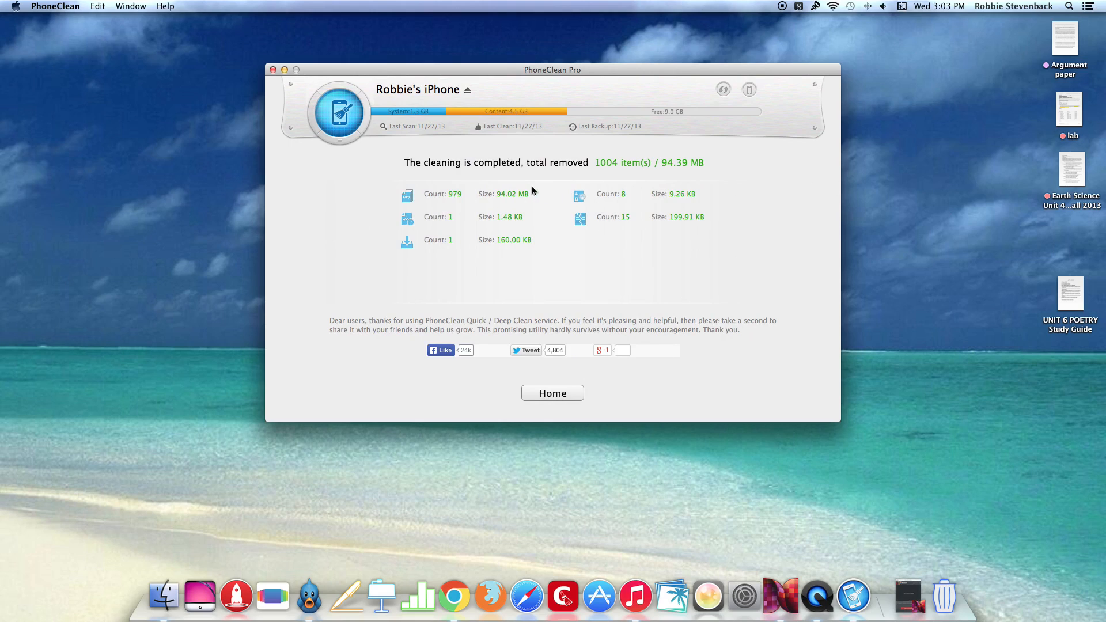
pyautogui.click(552, 393)
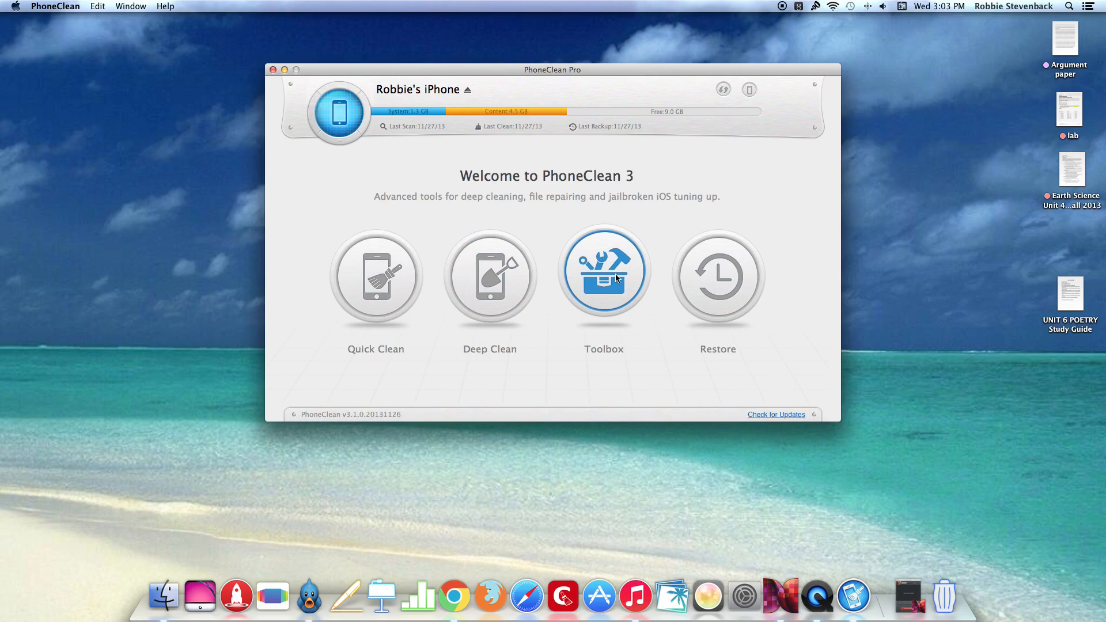
pyautogui.click(602, 270)
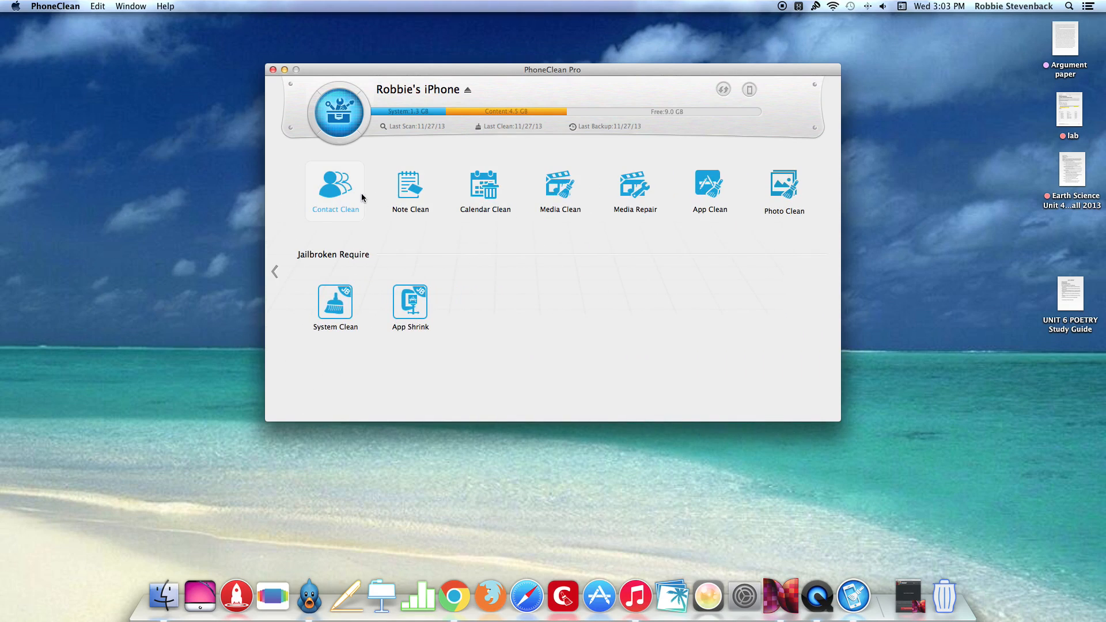
pyautogui.moveTo(410, 190)
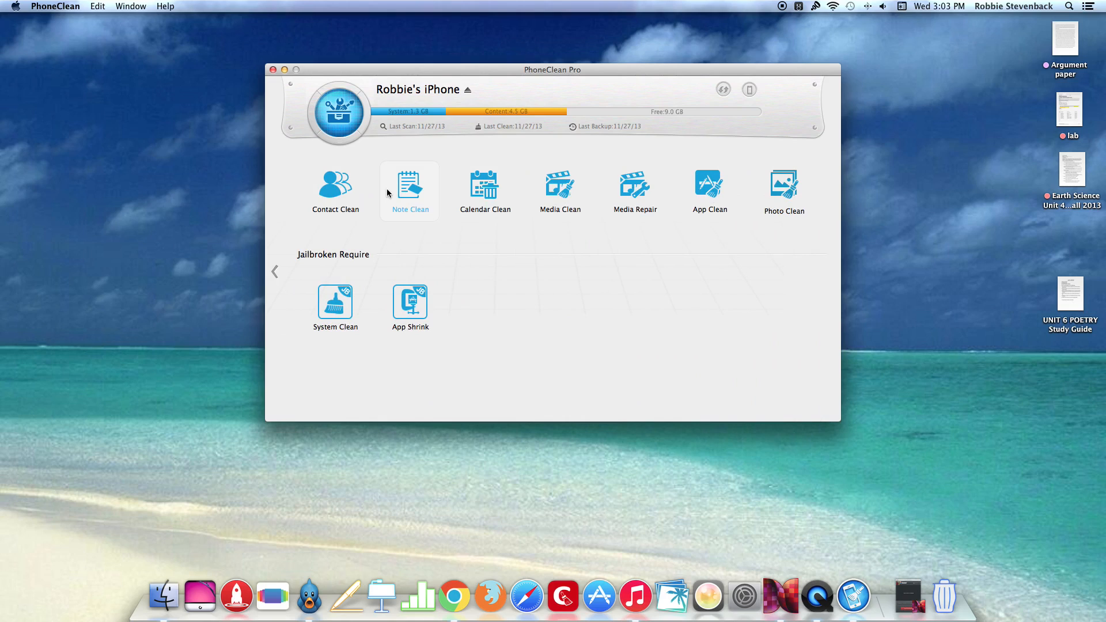
pyautogui.moveTo(560, 190)
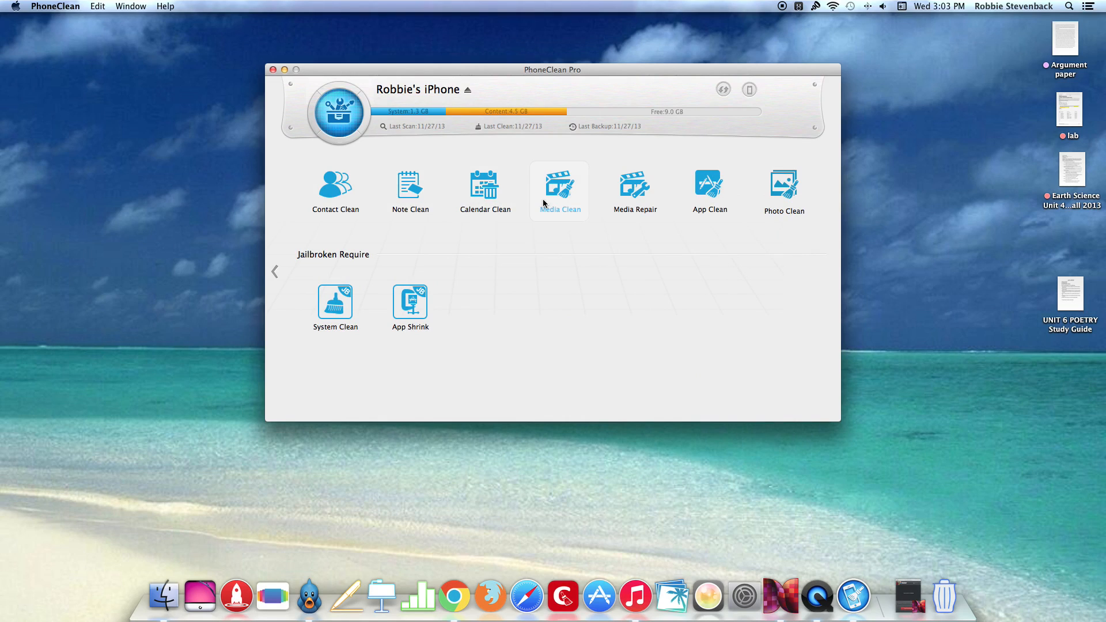
pyautogui.moveTo(708, 190)
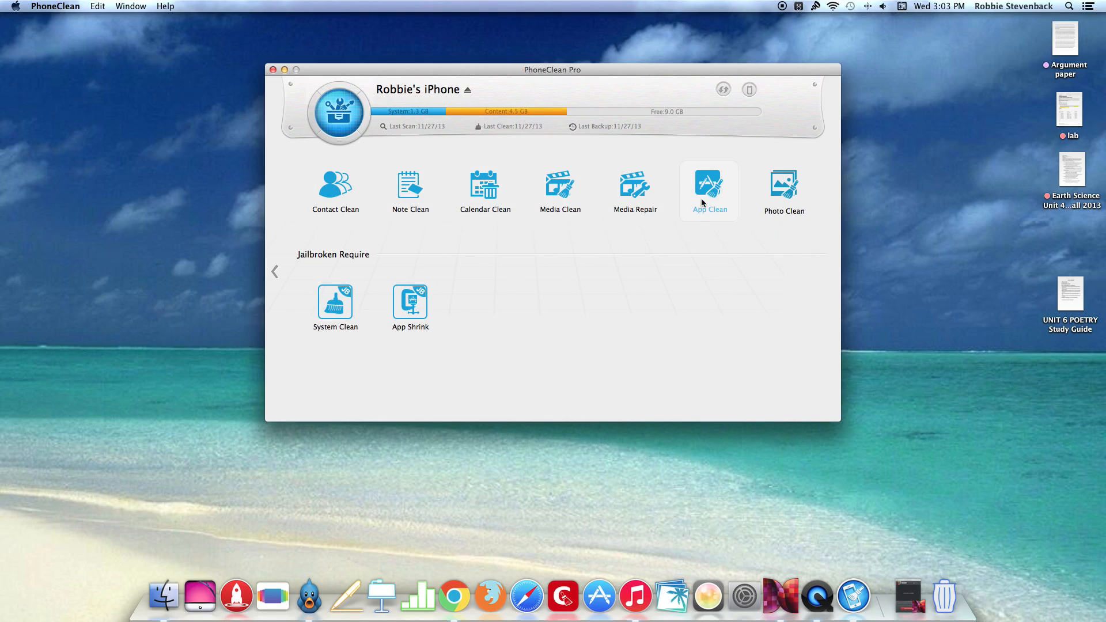
pyautogui.moveTo(411, 190)
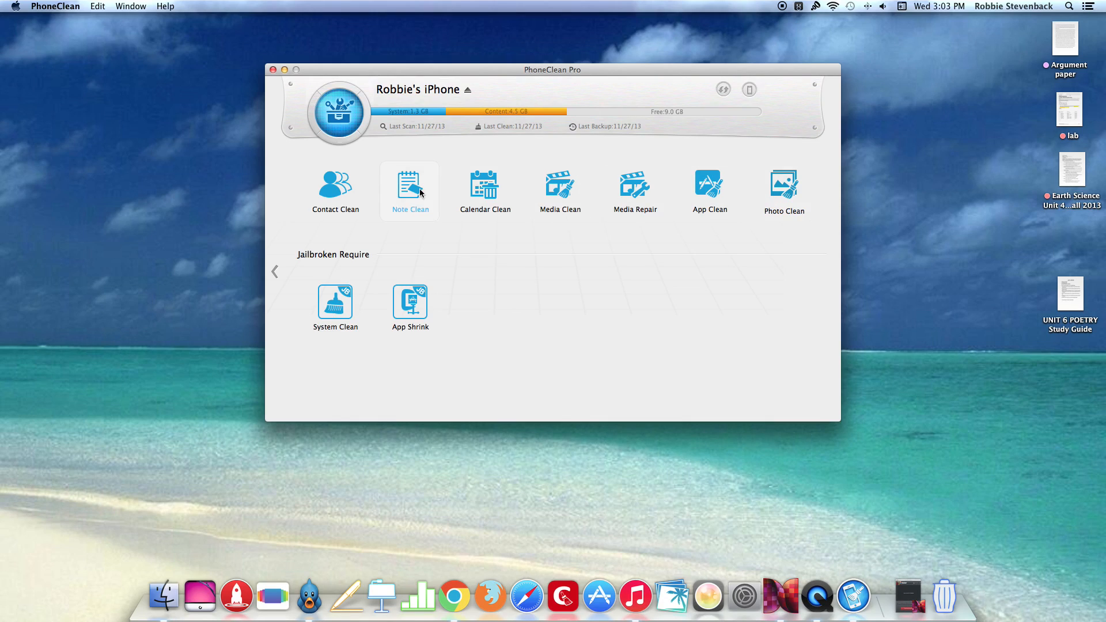
pyautogui.moveTo(315, 256)
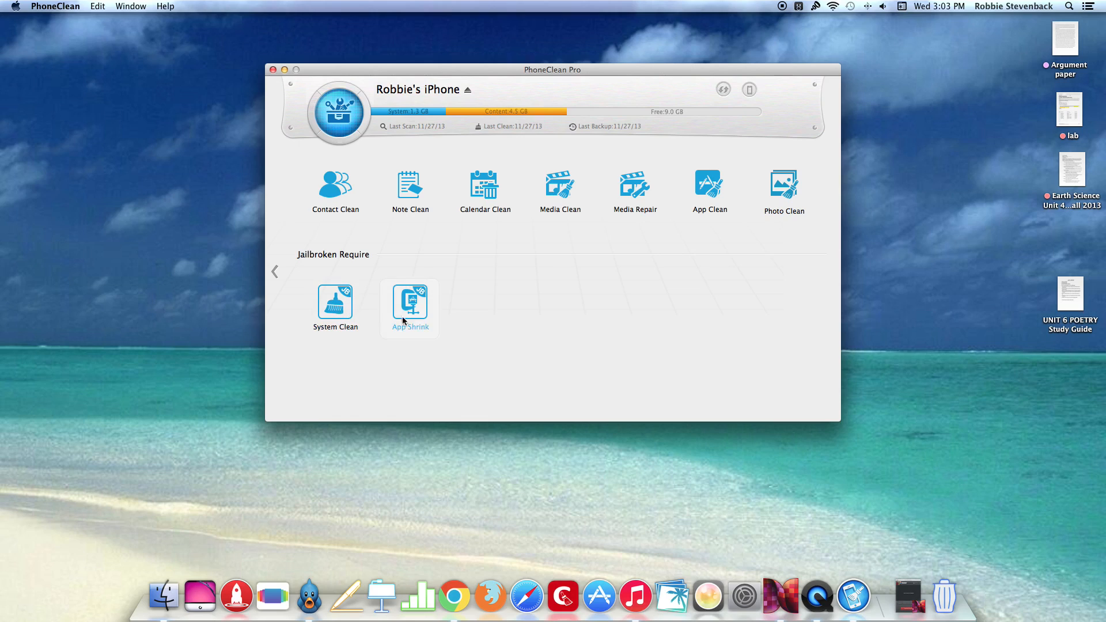
pyautogui.moveTo(335, 232)
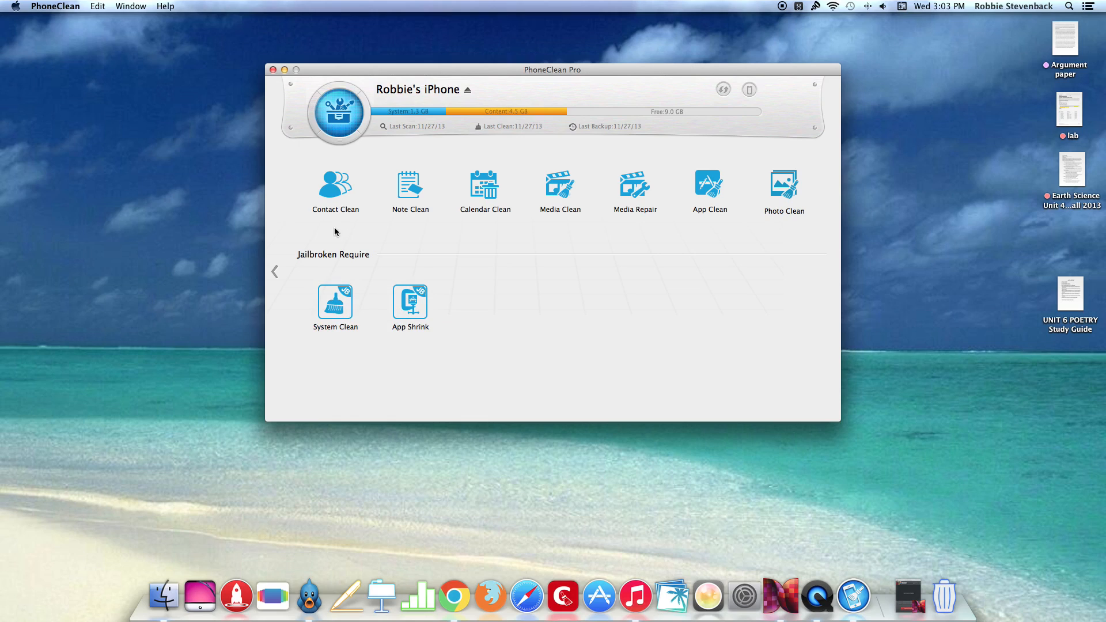
pyautogui.moveTo(558, 191)
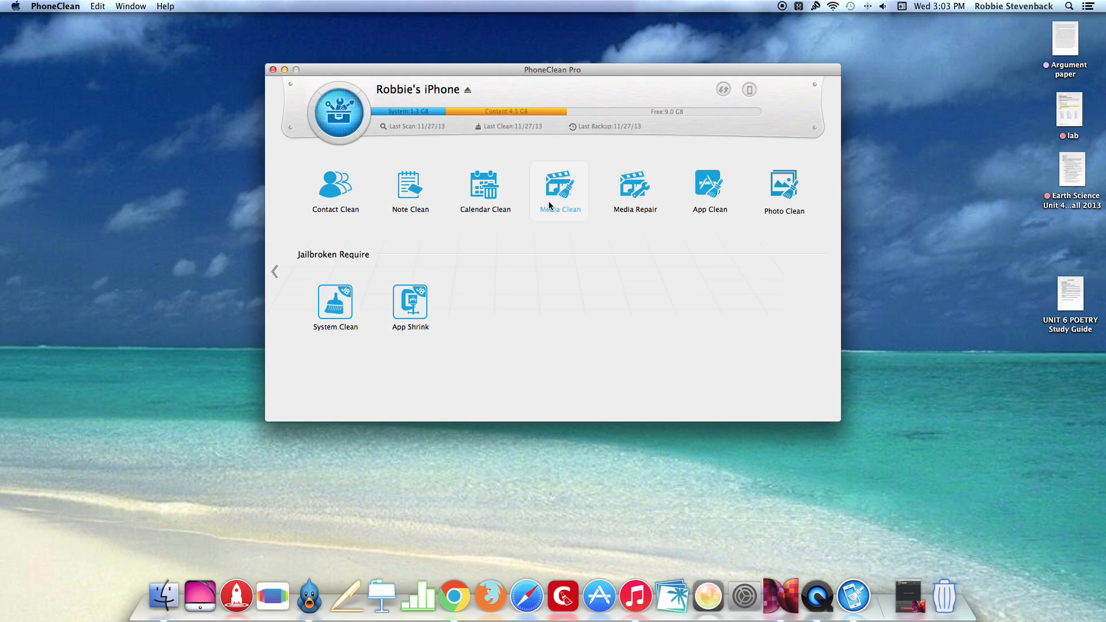
pyautogui.moveTo(632, 190)
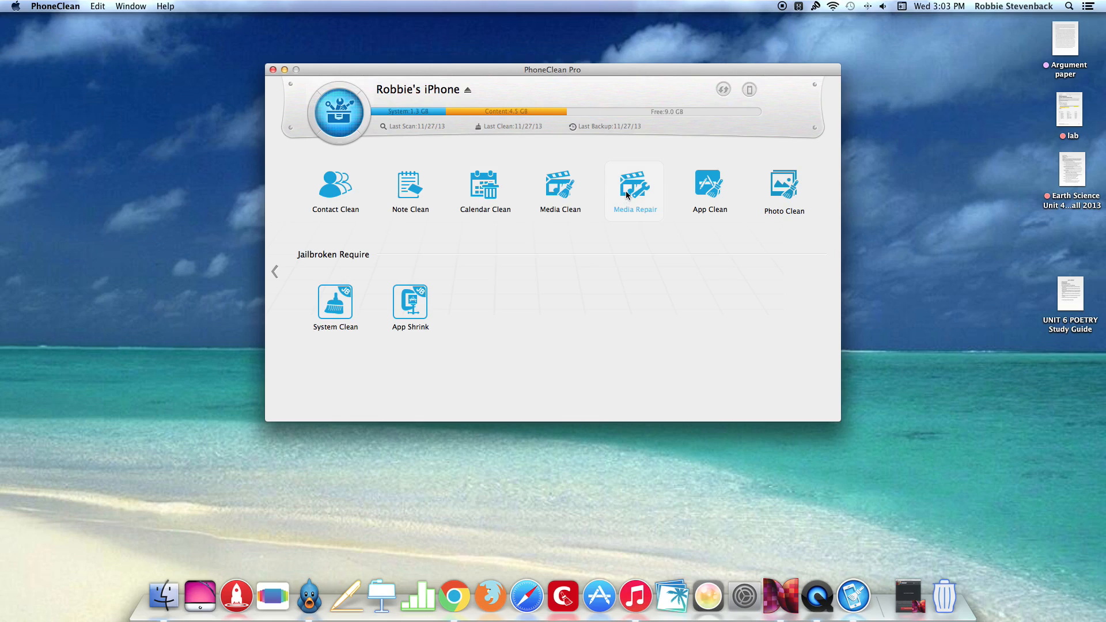
pyautogui.moveTo(621, 205)
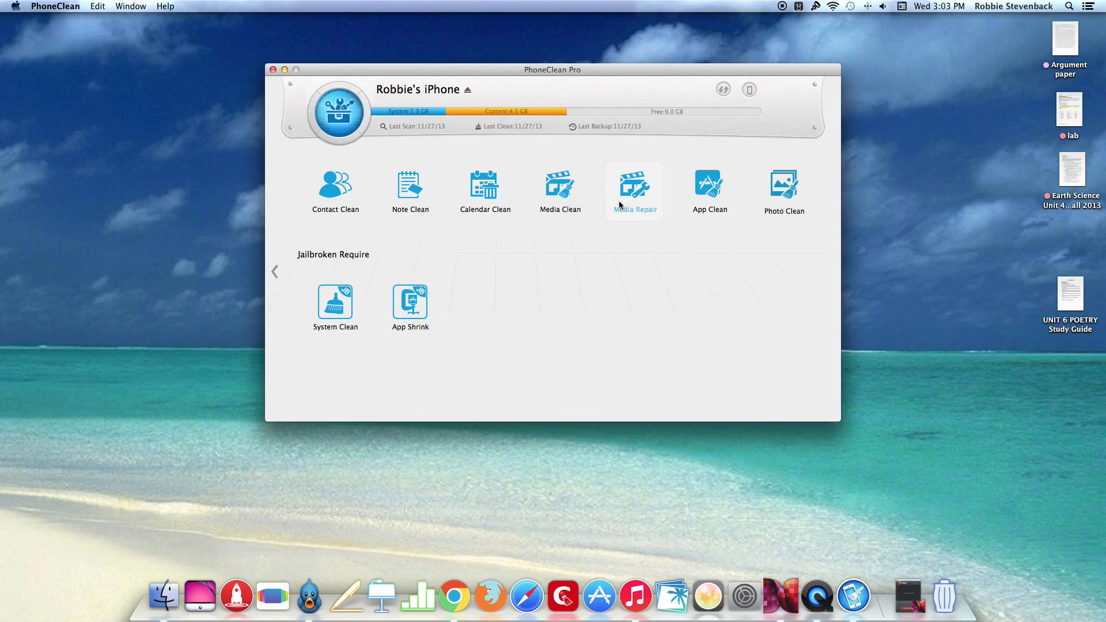
pyautogui.moveTo(560, 190)
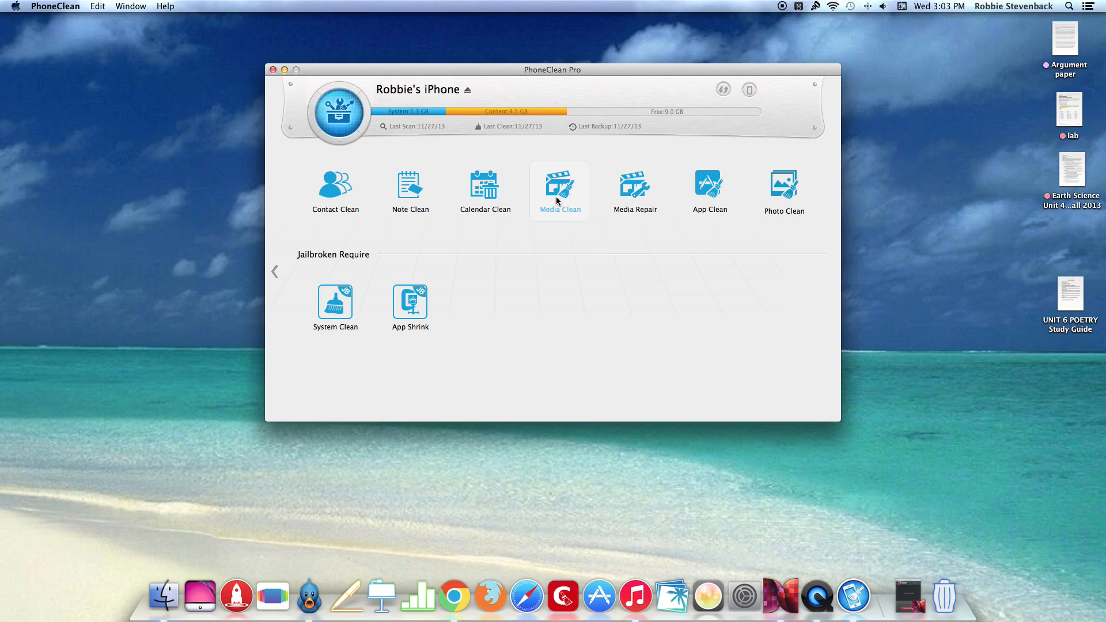
pyautogui.moveTo(565, 261)
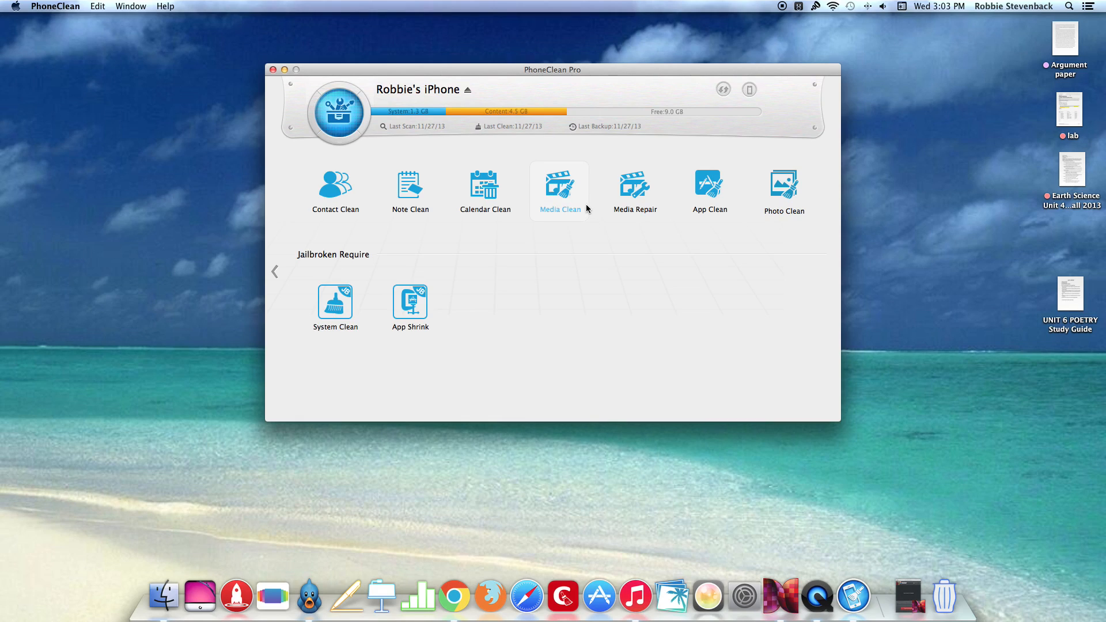
pyautogui.moveTo(560, 185)
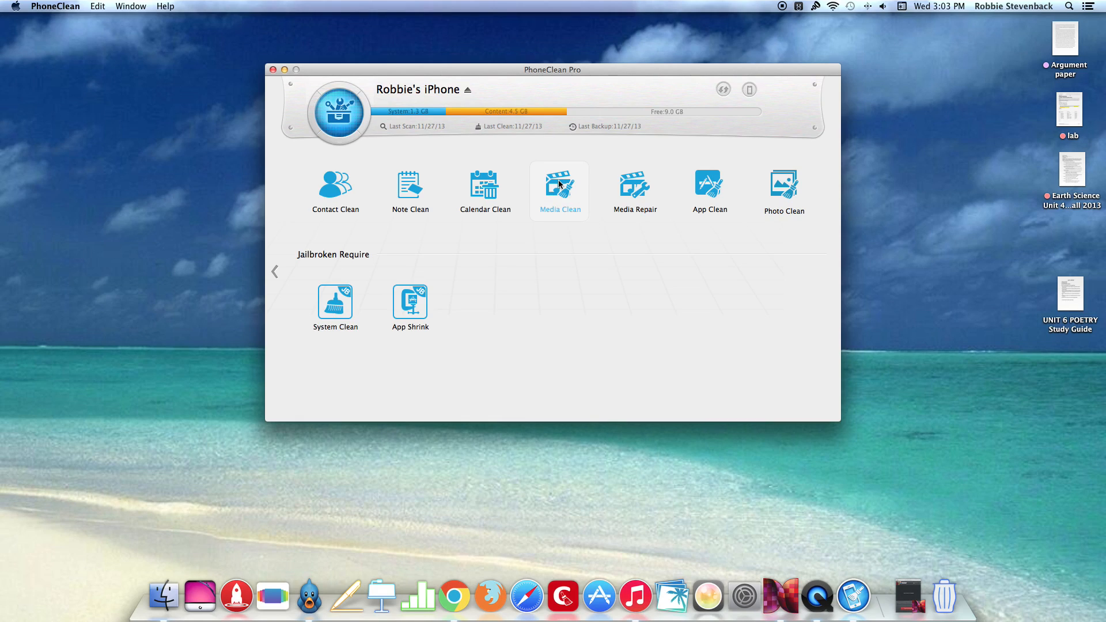
pyautogui.click(558, 189)
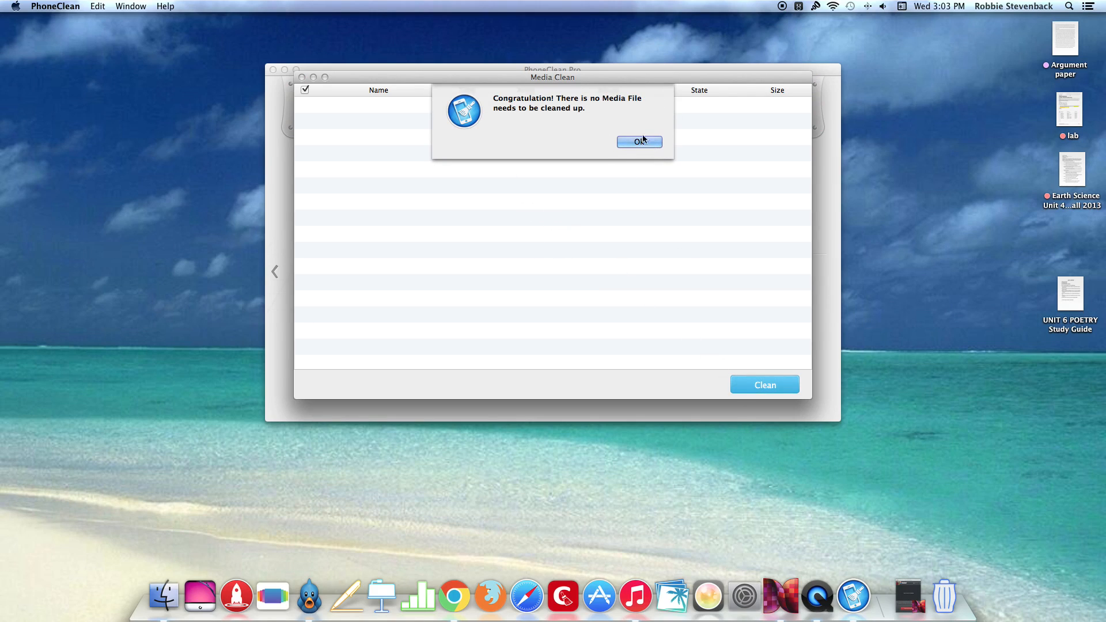
pyautogui.click(638, 142)
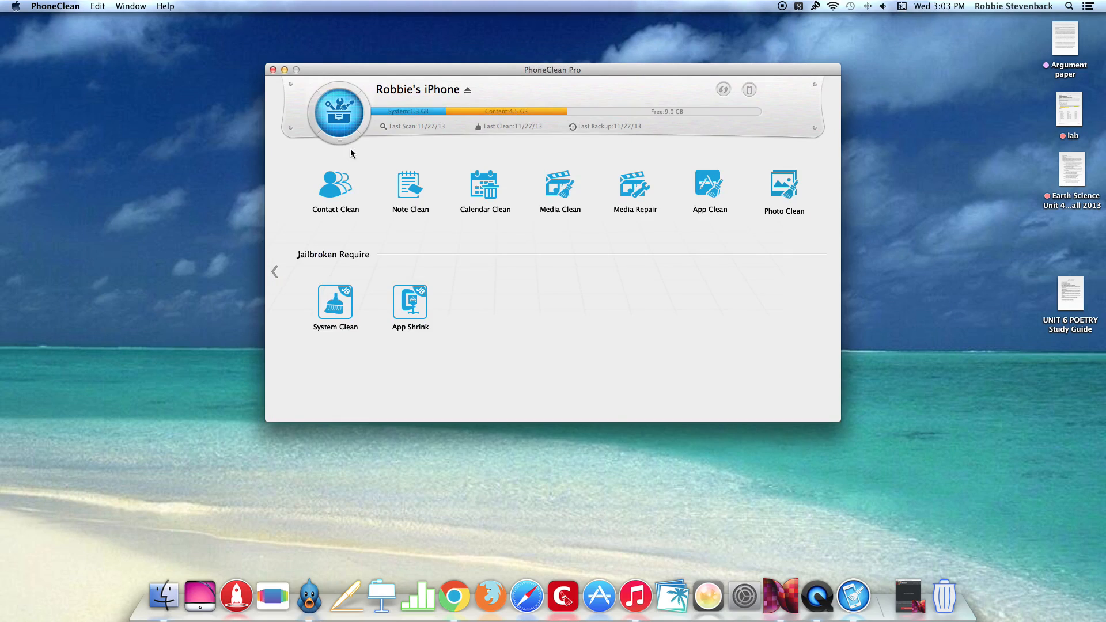
pyautogui.moveTo(415, 191)
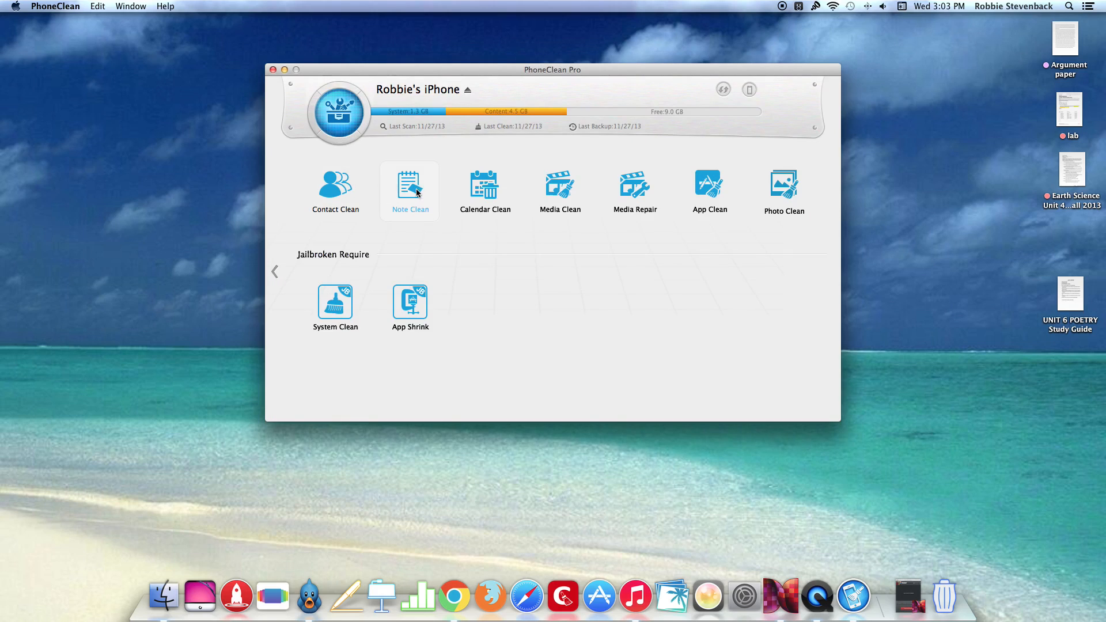
# Step: Review the App Clean list of installed apps with sizes and versions, then close it
pyautogui.click(708, 189)
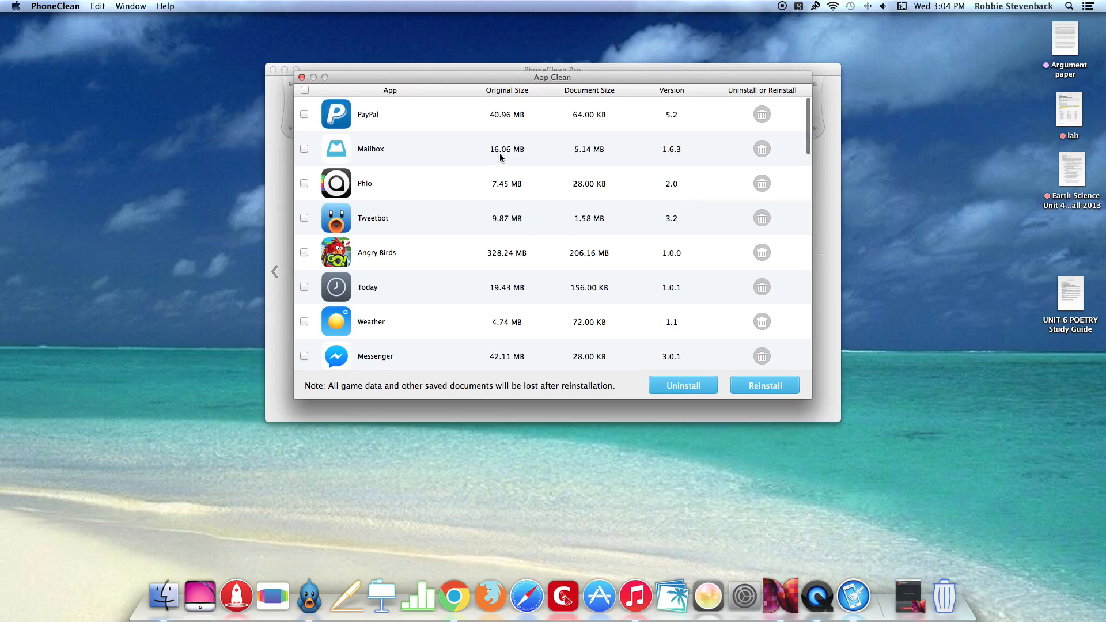
pyautogui.scroll(-3)
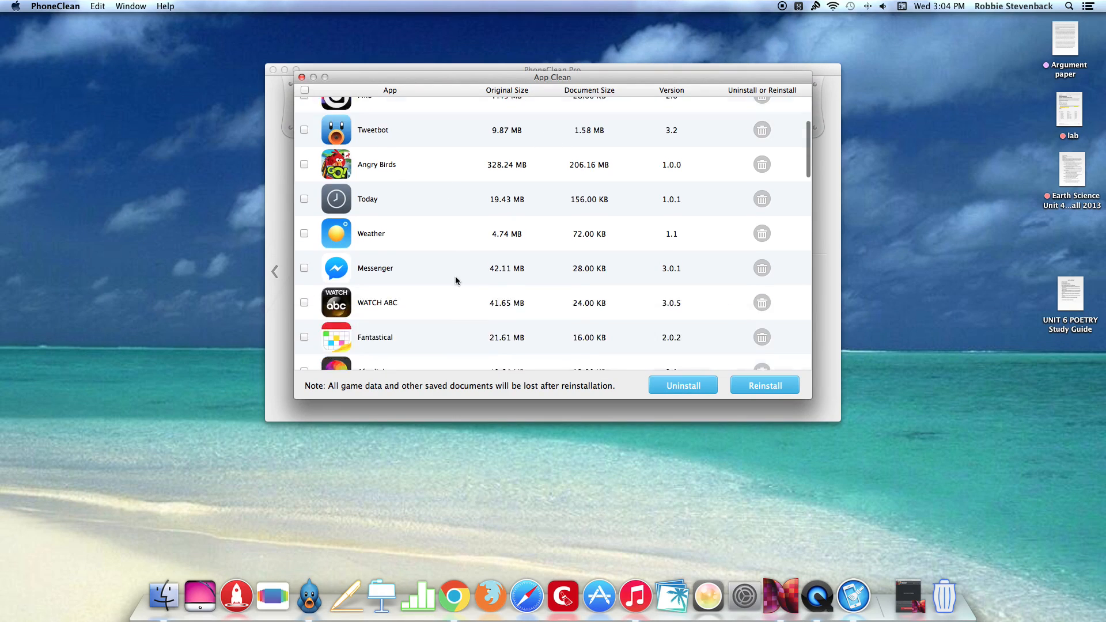
pyautogui.scroll(3)
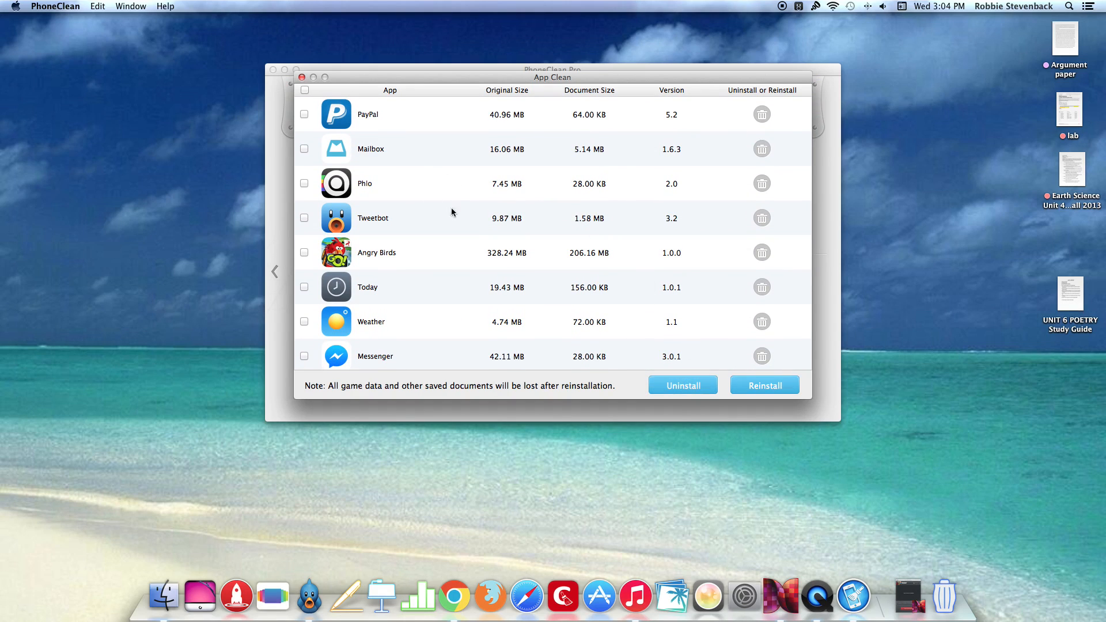
pyautogui.scroll(-3)
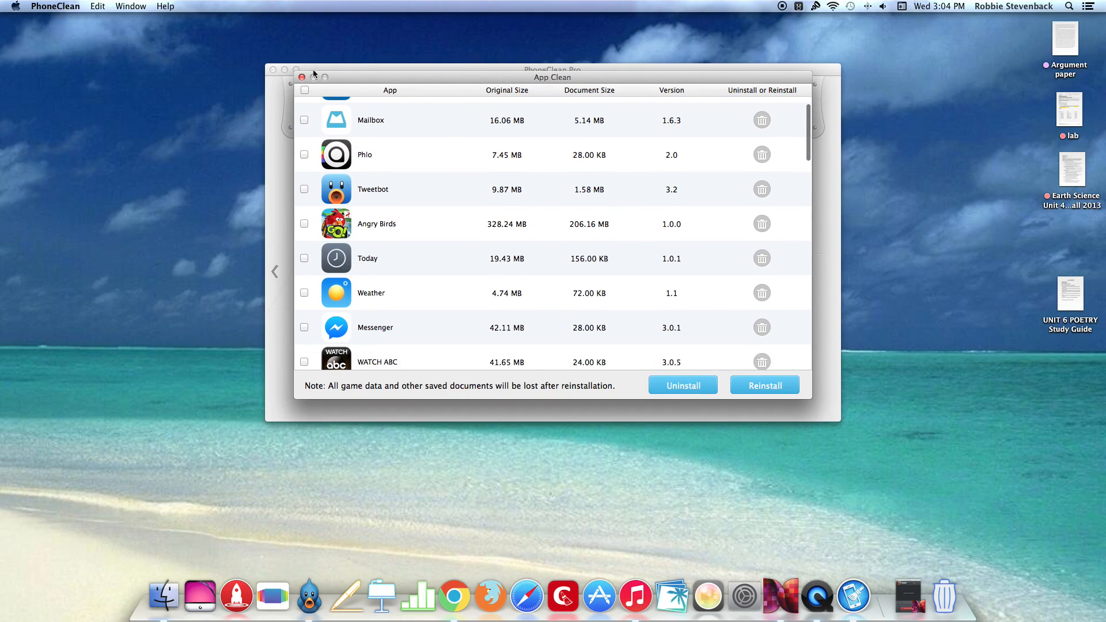
pyautogui.click(276, 271)
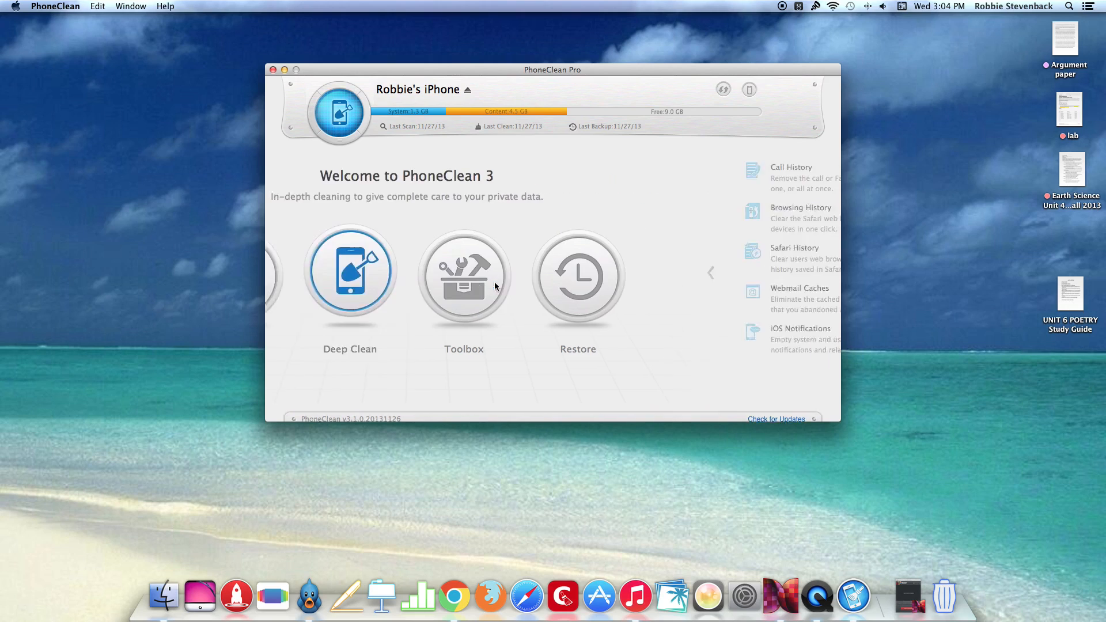
# Step: Browse the Deep Clean categories such as call history and Safari caches, then go back
pyautogui.click(349, 272)
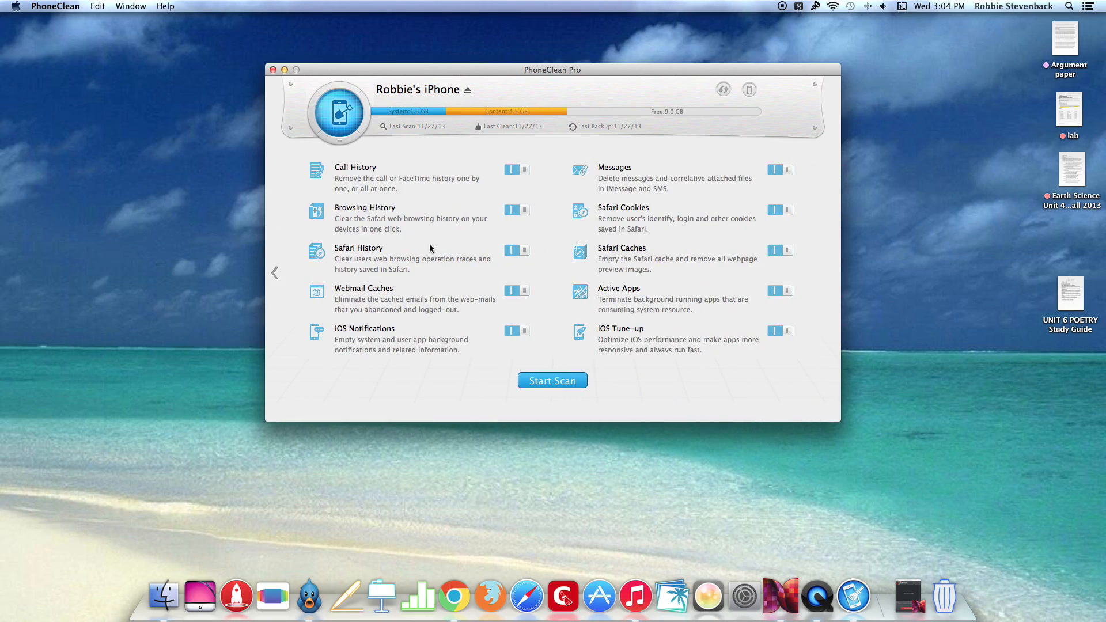
pyautogui.moveTo(373, 221)
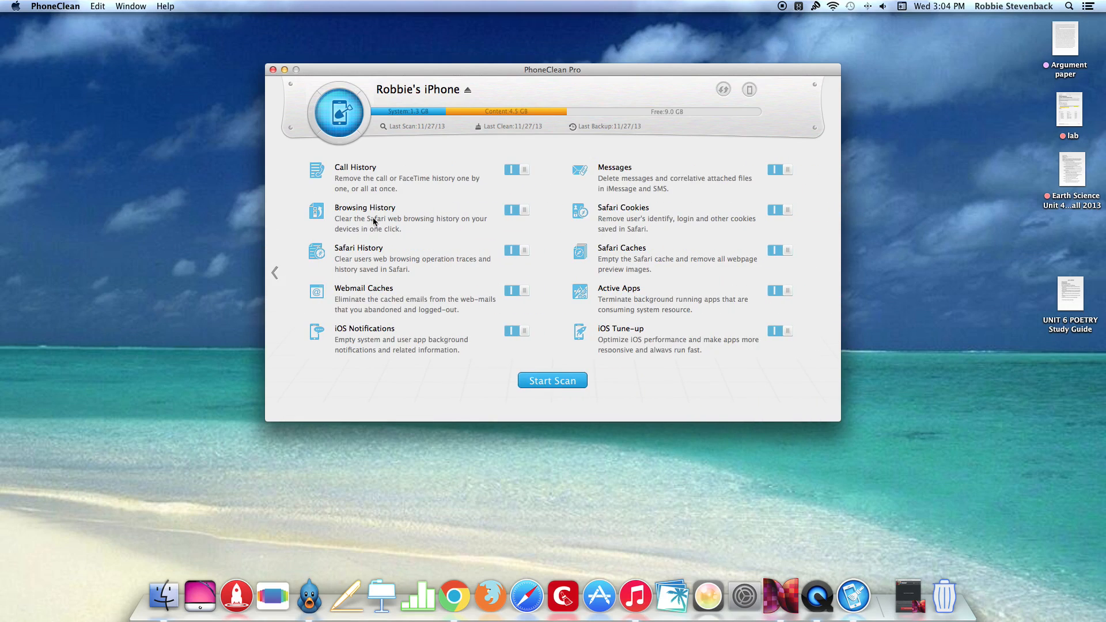
pyautogui.moveTo(450, 259)
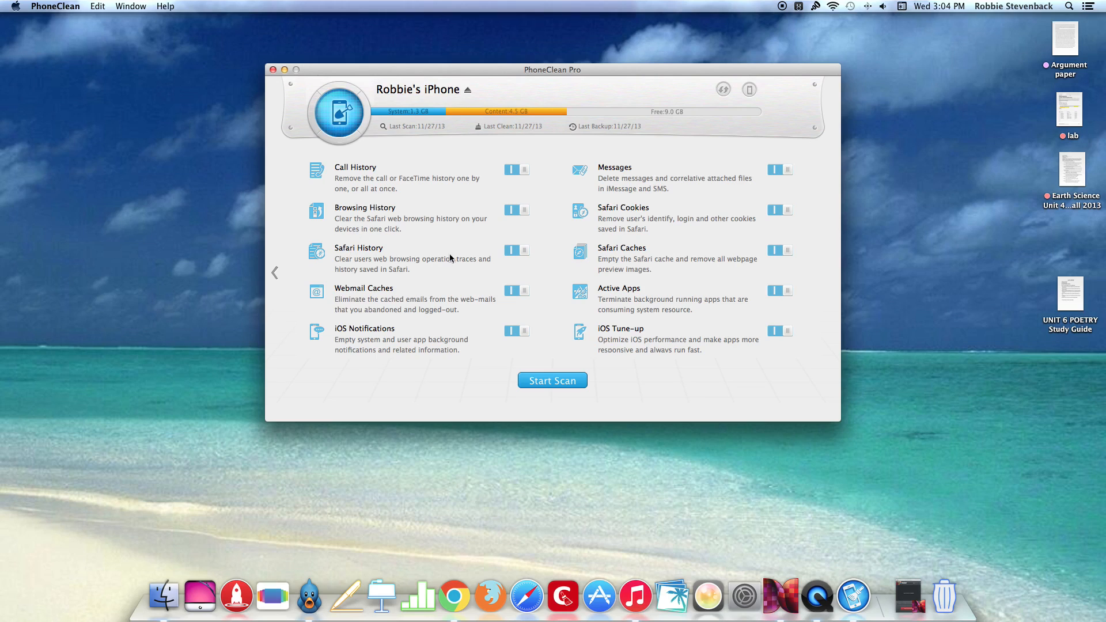
pyautogui.moveTo(639, 335)
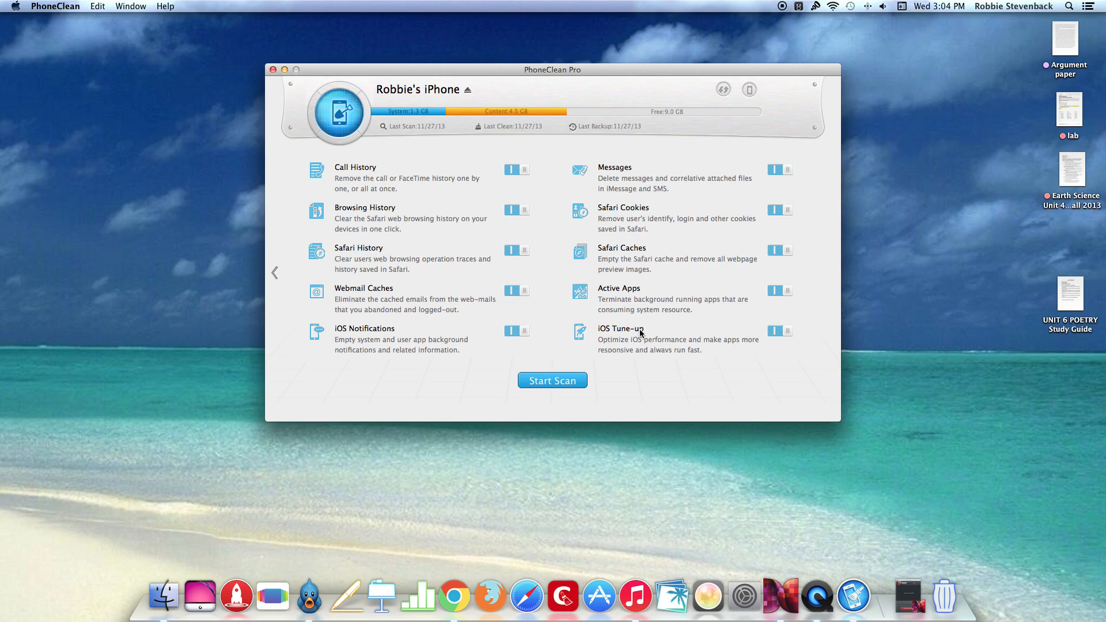
pyautogui.moveTo(634, 303)
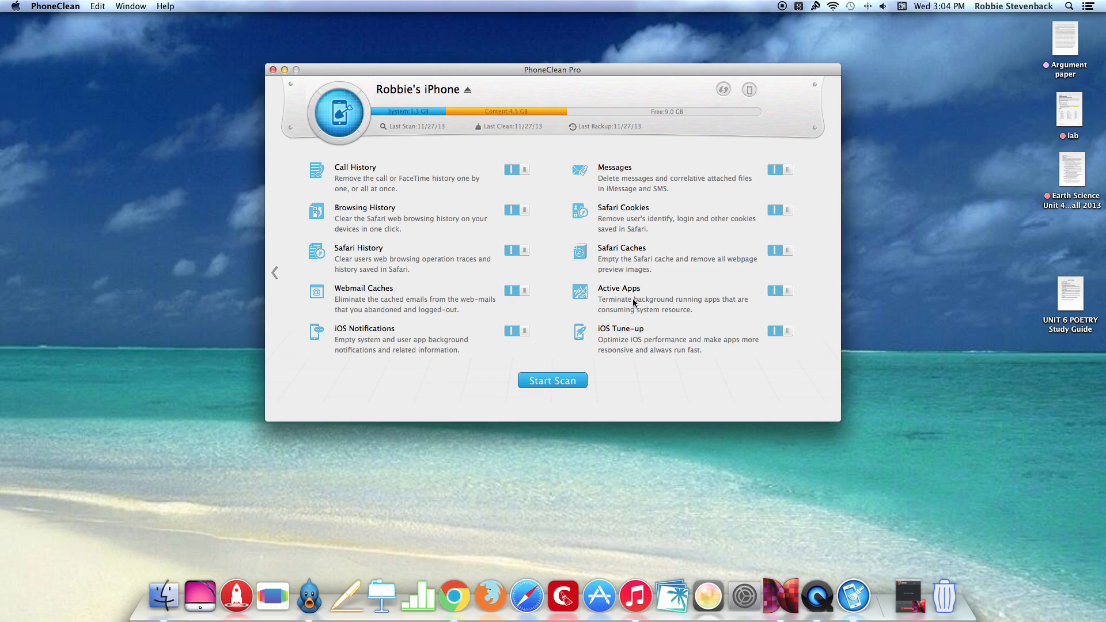
pyautogui.moveTo(632, 205)
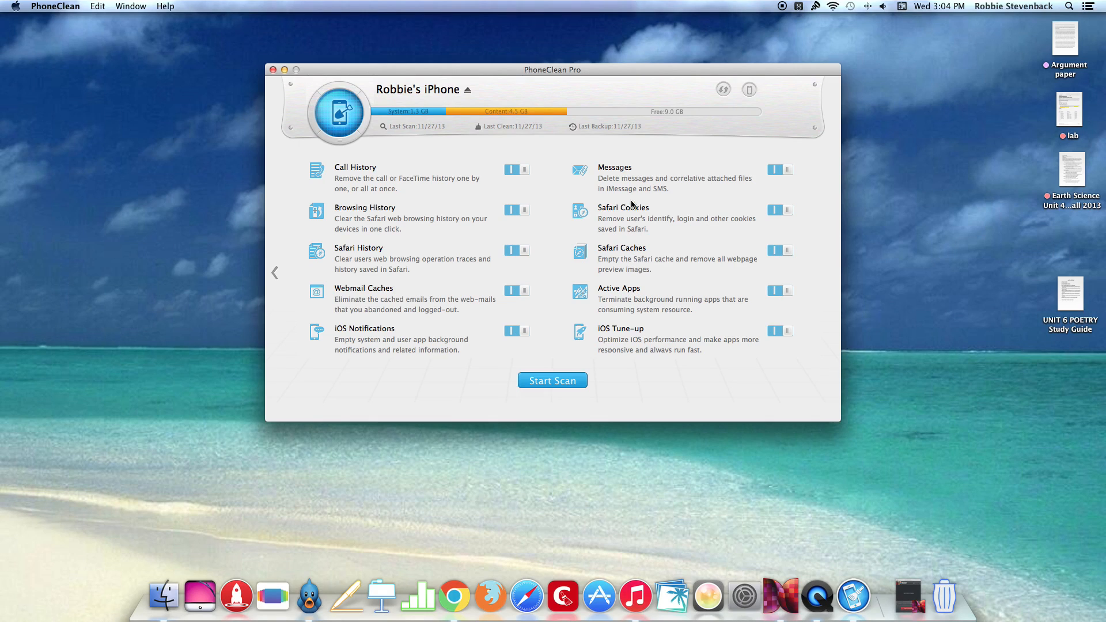
pyautogui.moveTo(677, 203)
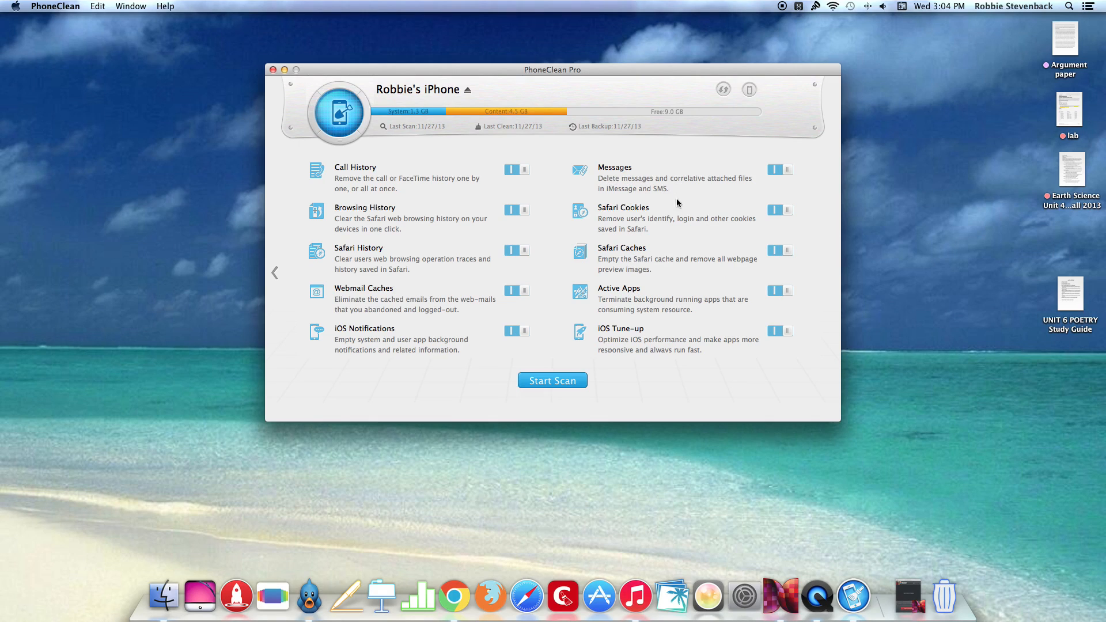
pyautogui.moveTo(360, 256)
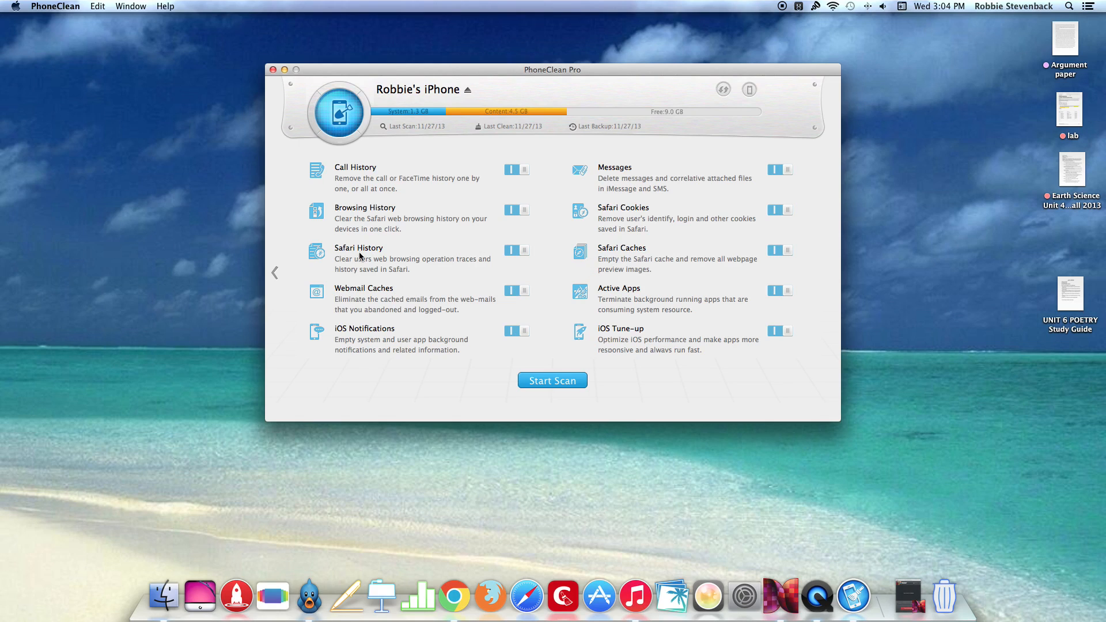
pyautogui.moveTo(275, 274)
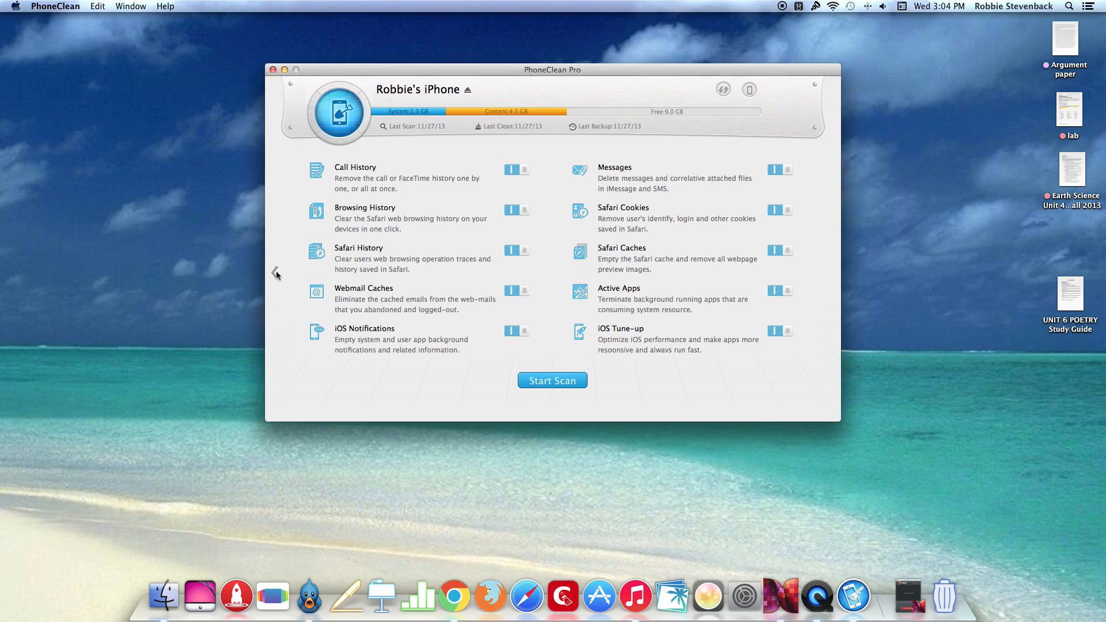
pyautogui.click(277, 274)
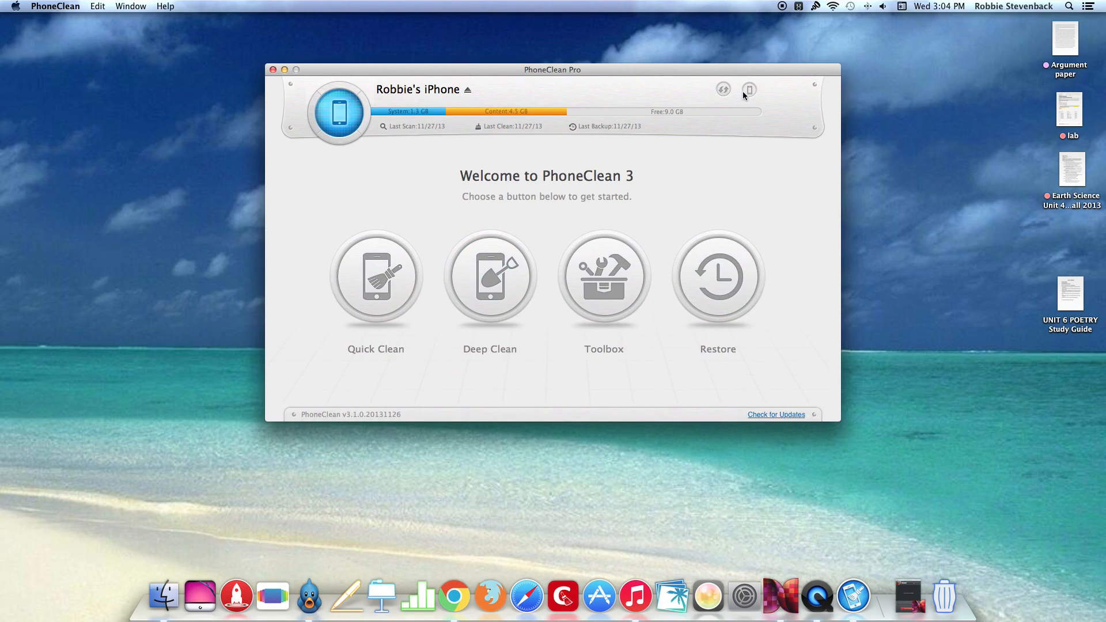
pyautogui.click(749, 90)
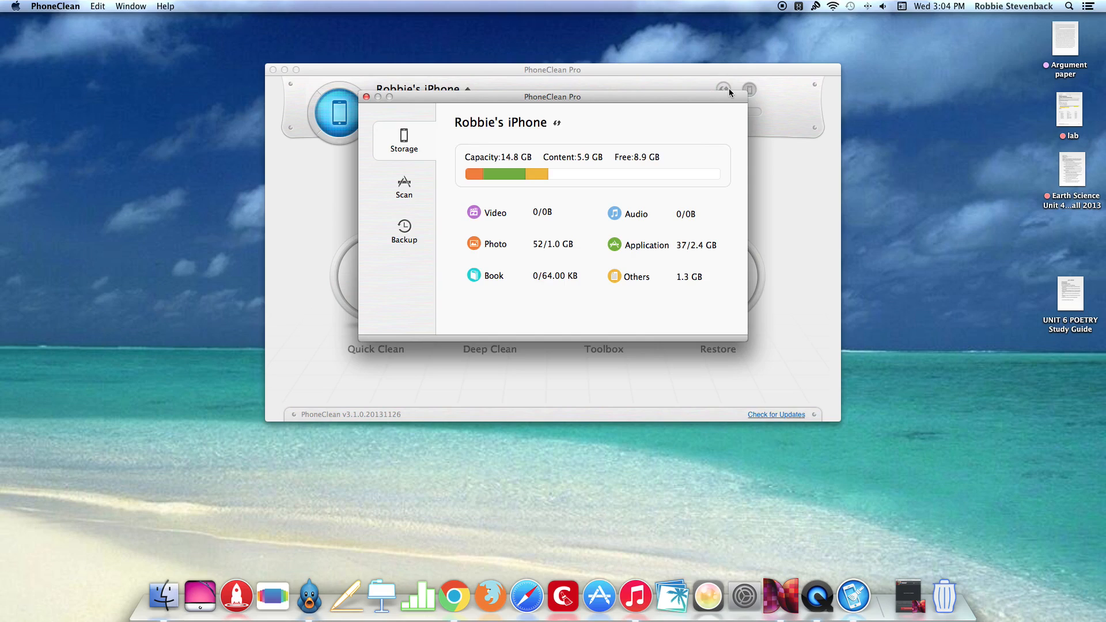
pyautogui.moveTo(463, 166)
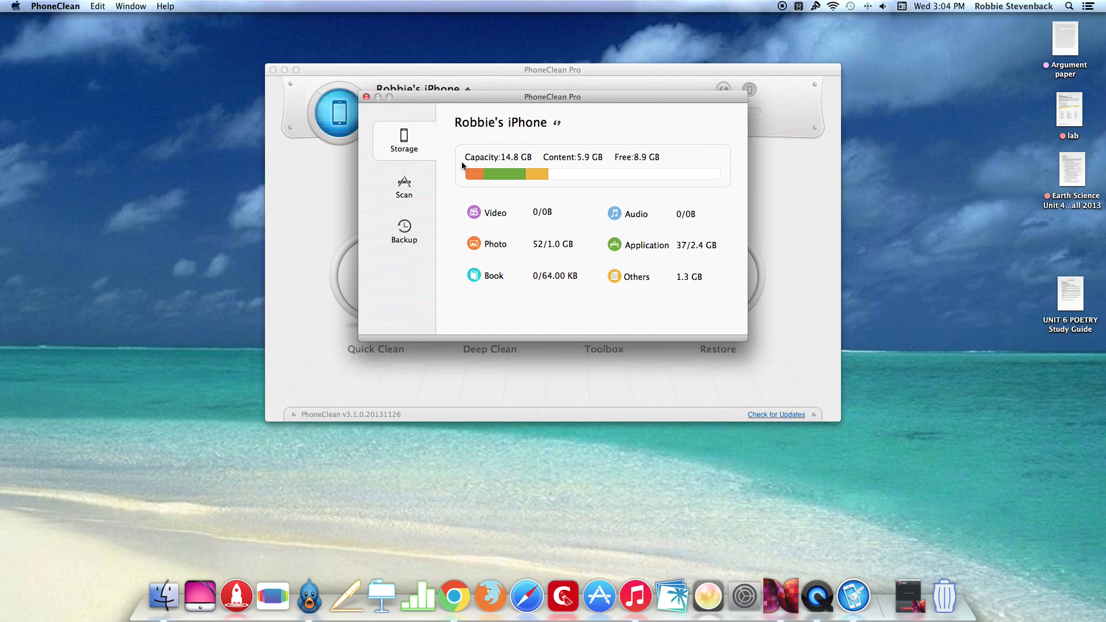
pyautogui.click(403, 186)
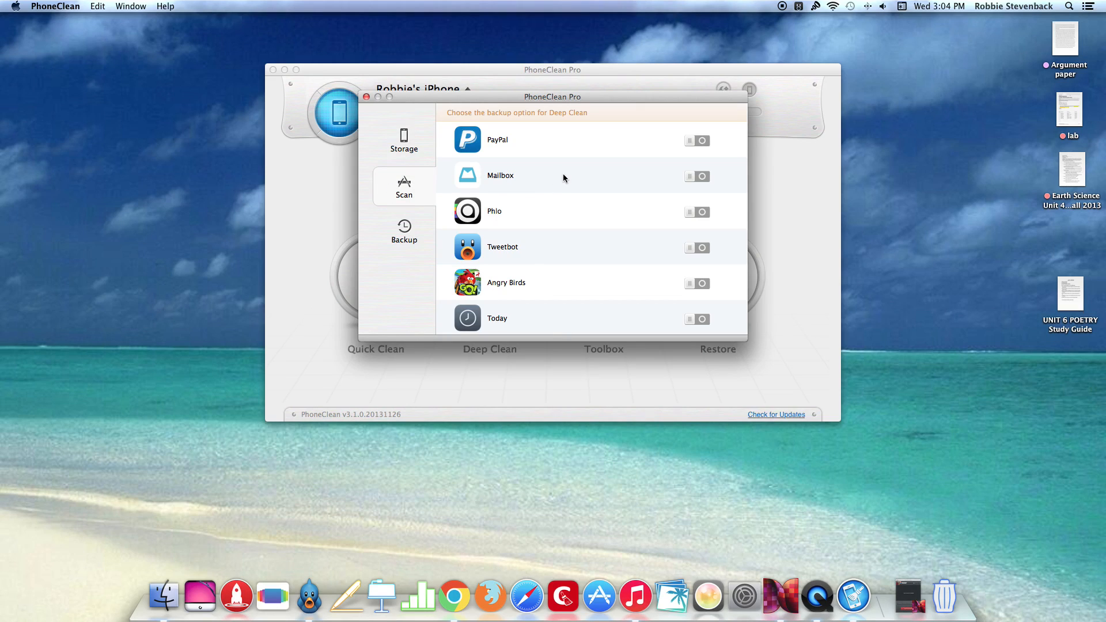
pyautogui.moveTo(621, 175)
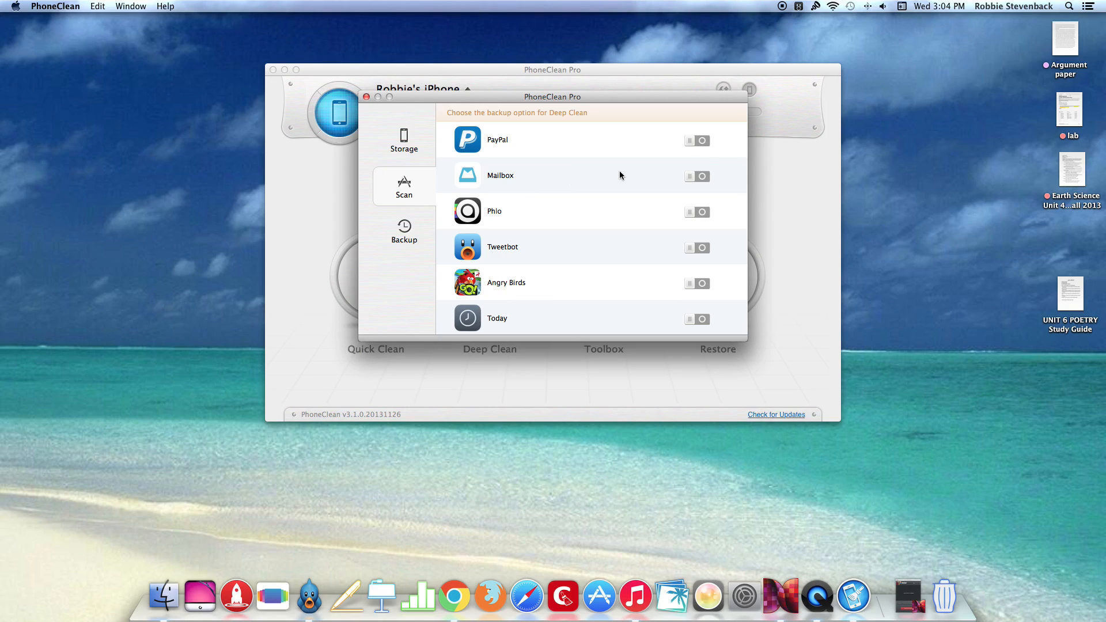
pyautogui.moveTo(554, 202)
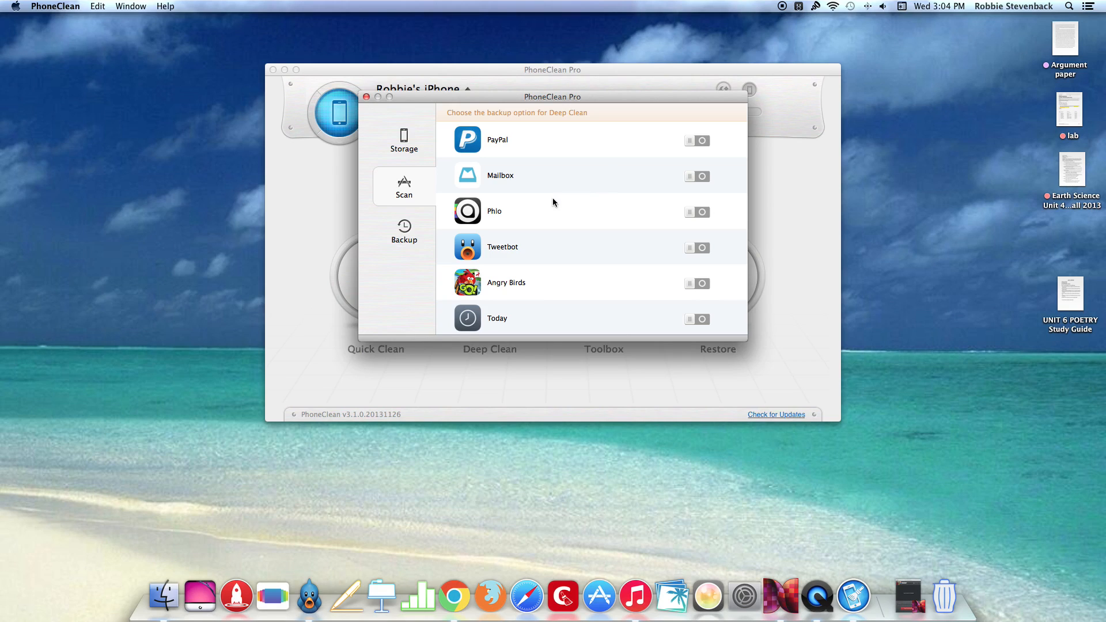
pyautogui.scroll(-3)
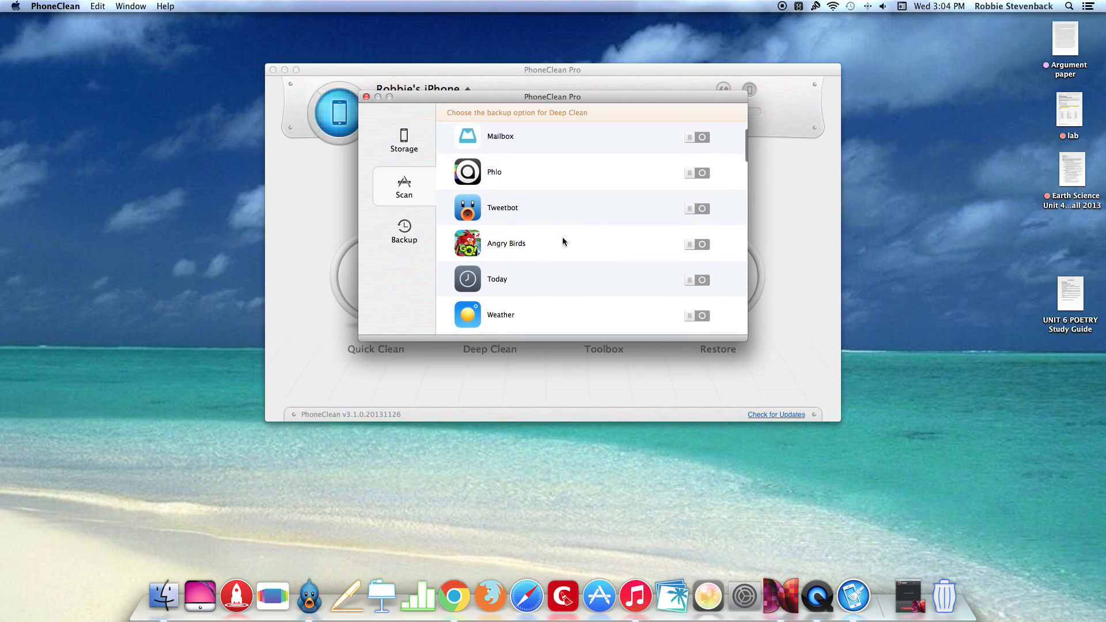
pyautogui.scroll(-3)
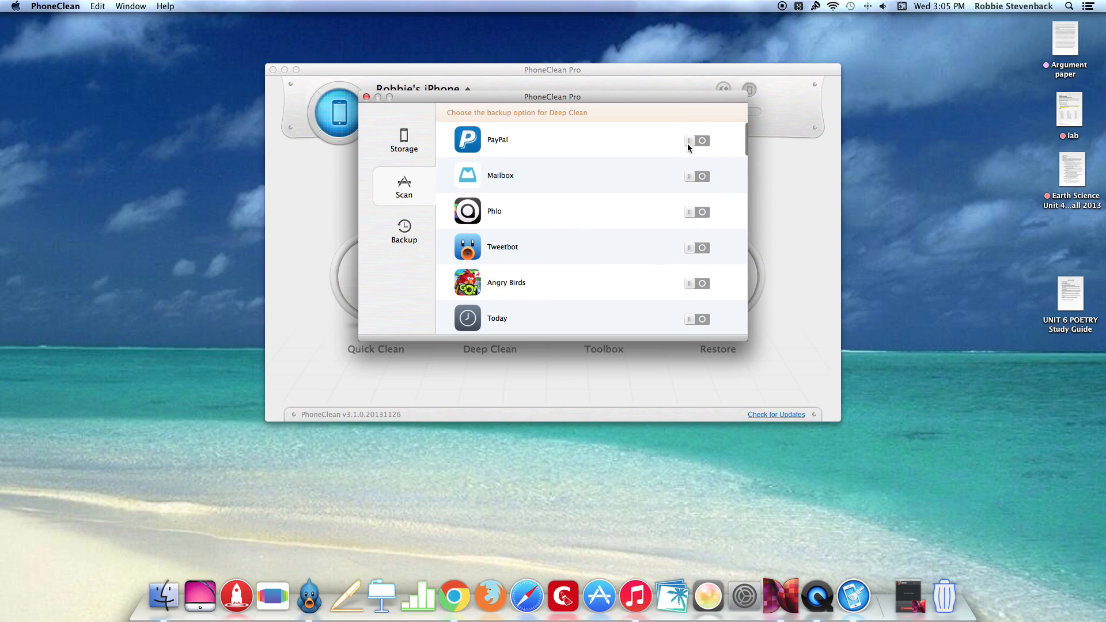
pyautogui.moveTo(442, 208)
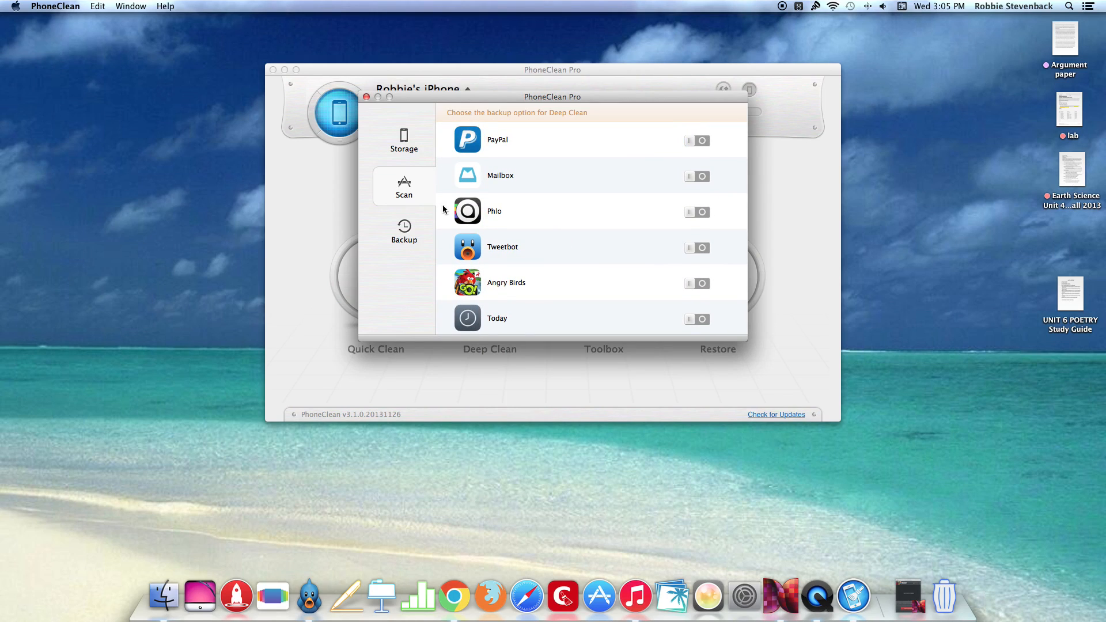
pyautogui.scroll(-3)
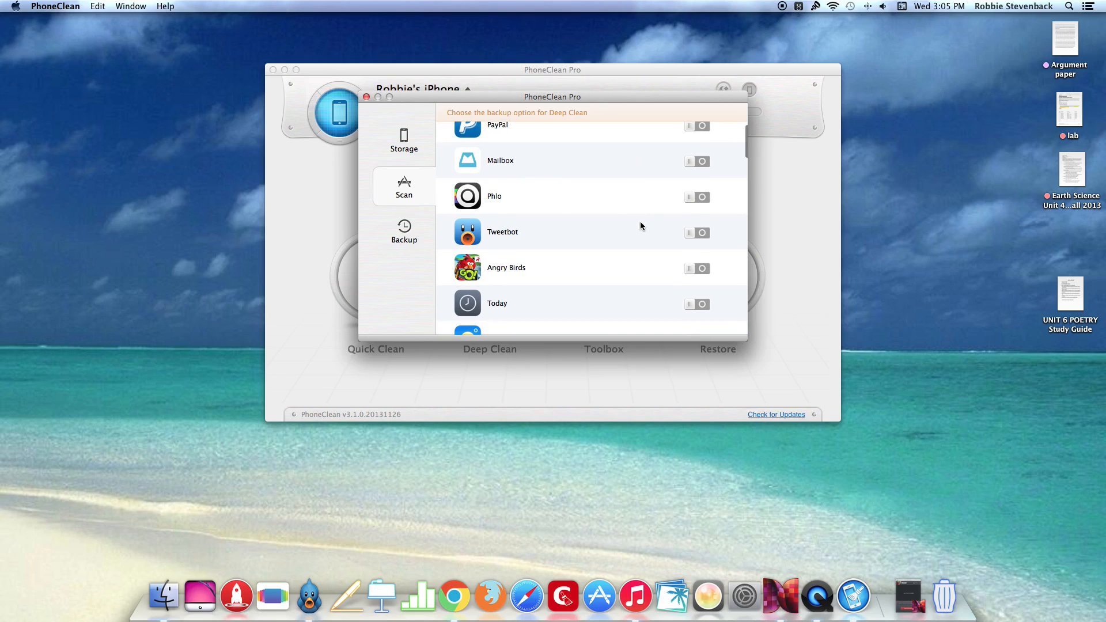
pyautogui.click(696, 197)
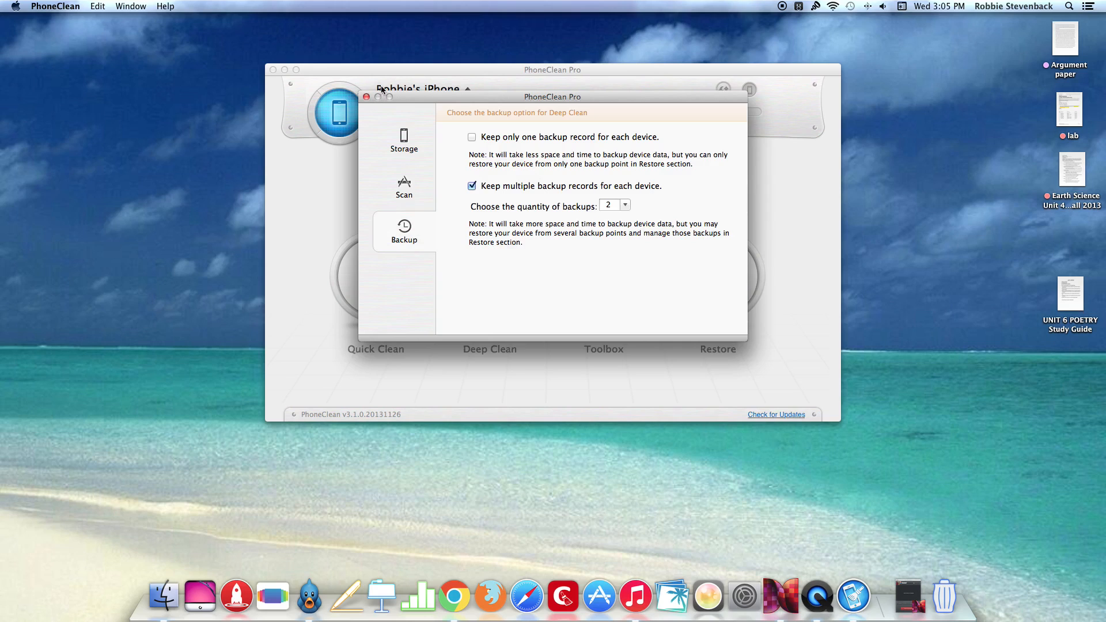
pyautogui.click(366, 97)
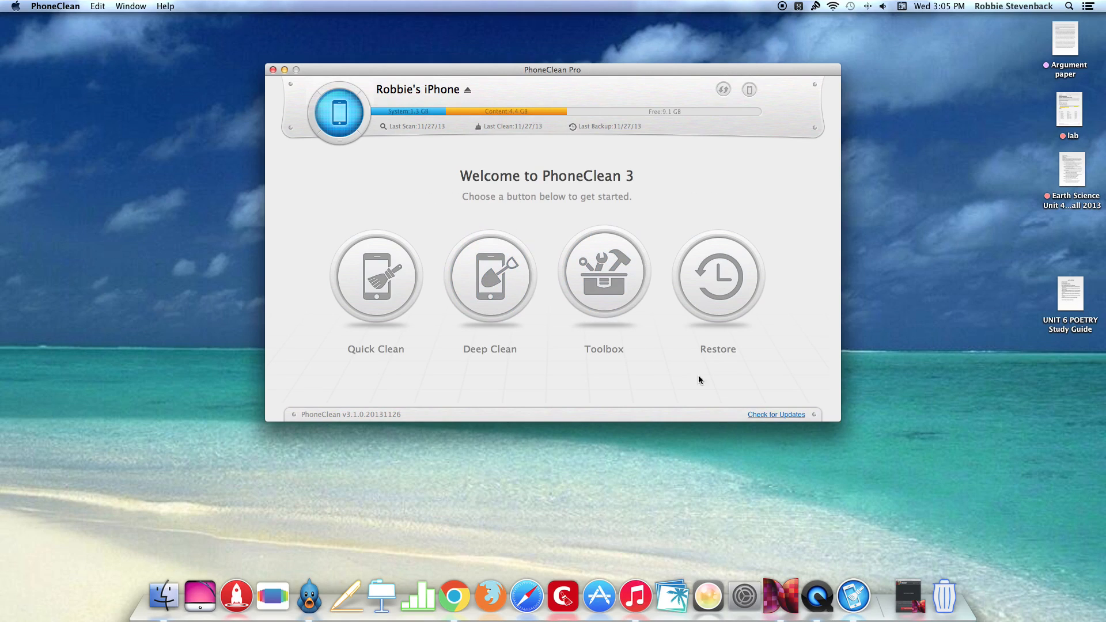
pyautogui.click(776, 414)
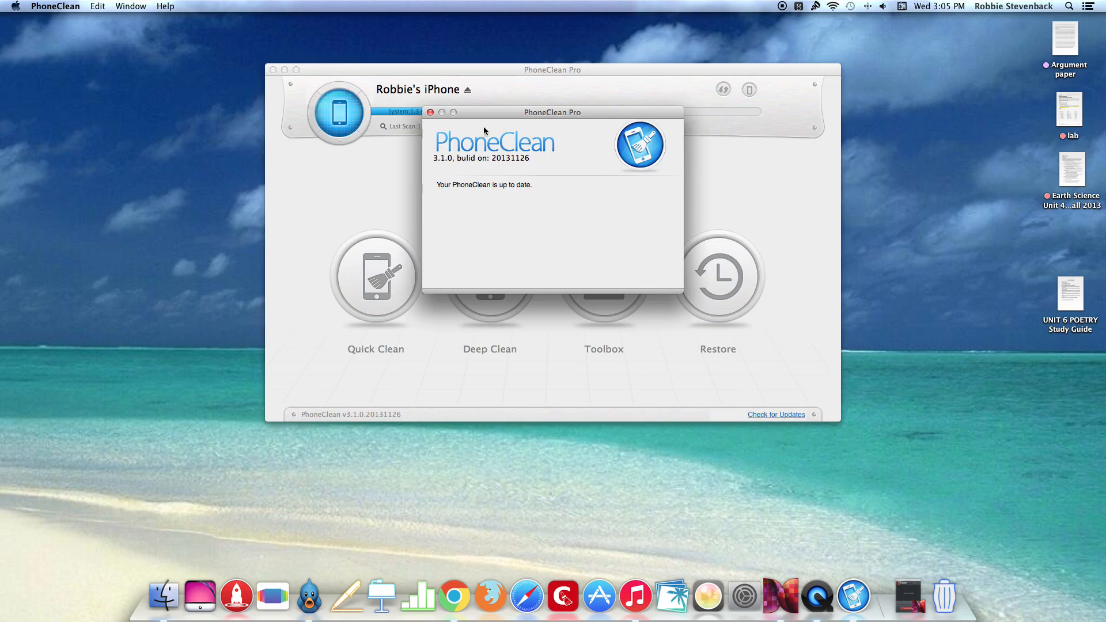
pyautogui.click(429, 111)
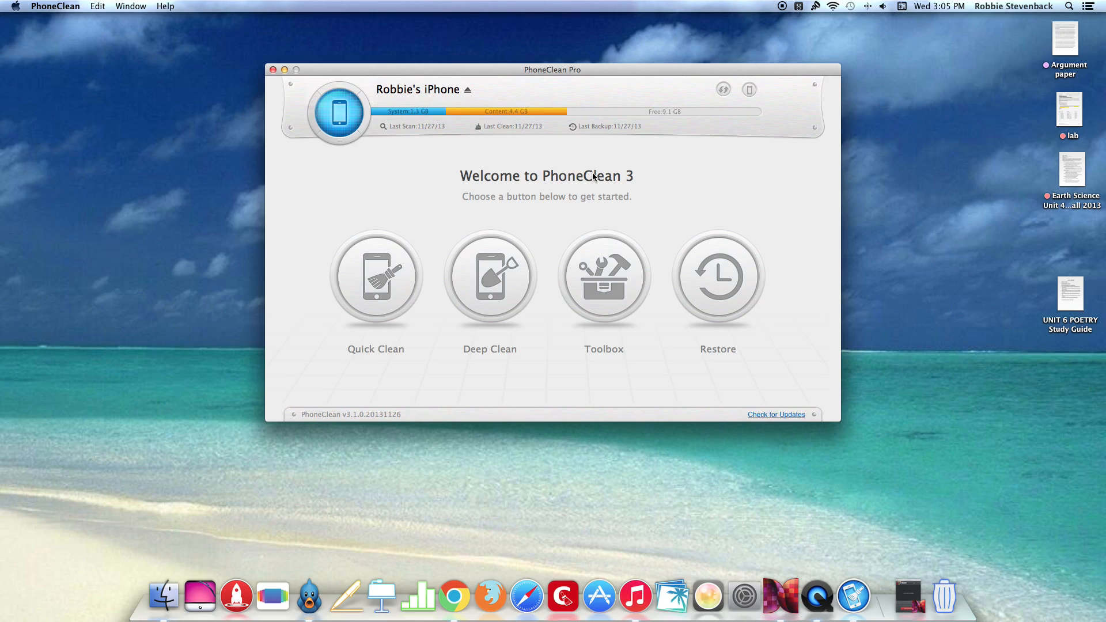
pyautogui.moveTo(623, 178)
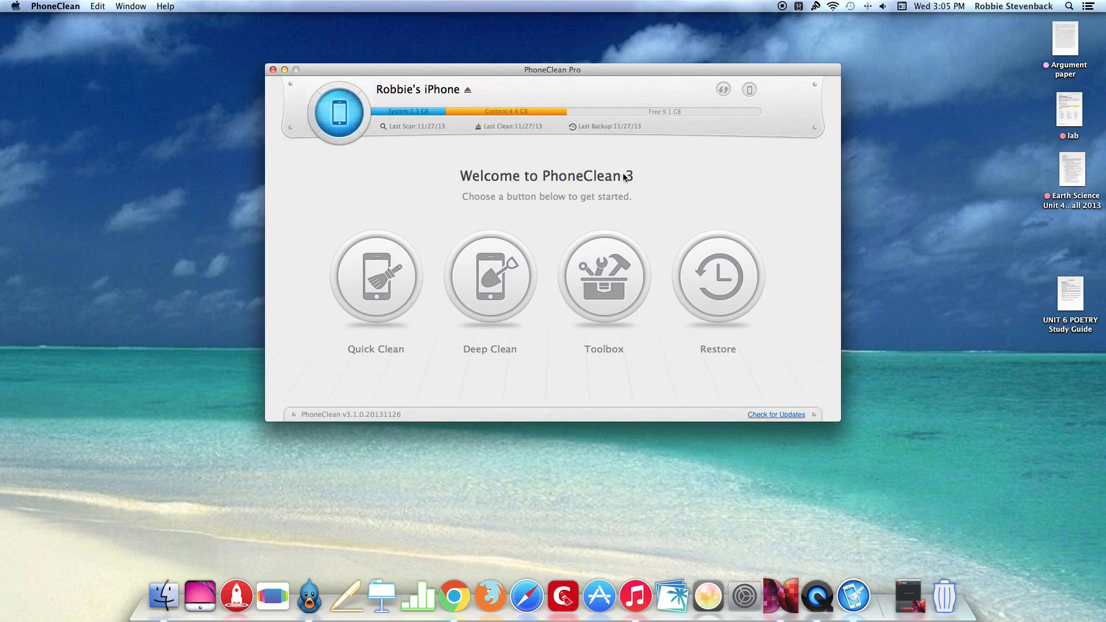
pyautogui.moveTo(533, 195)
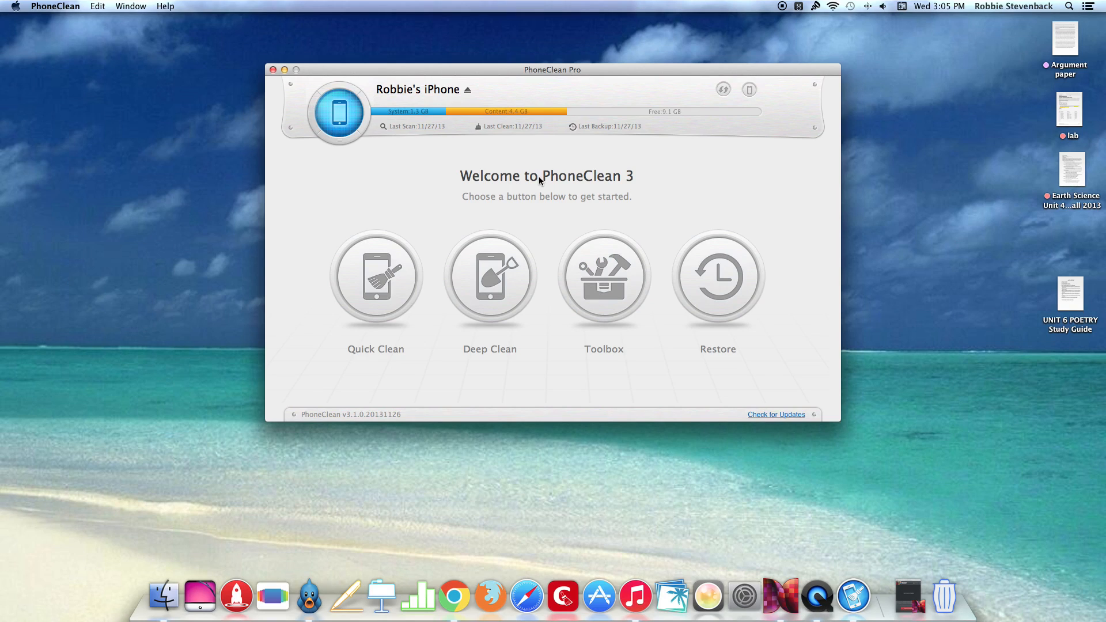
pyautogui.moveTo(542, 90)
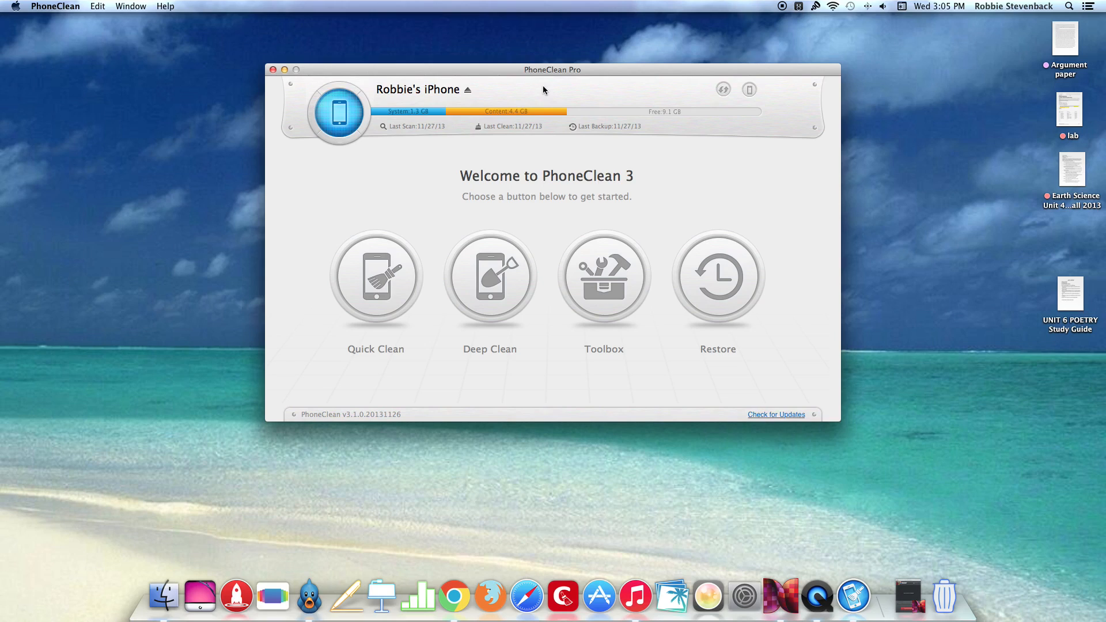
pyautogui.moveTo(376, 276)
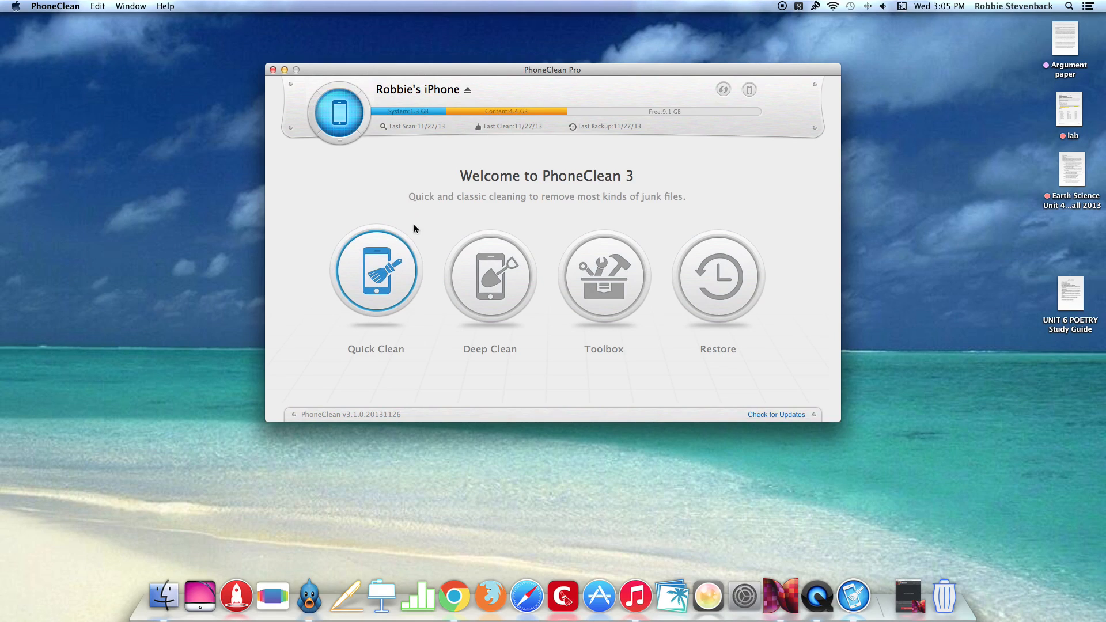
pyautogui.moveTo(369, 268)
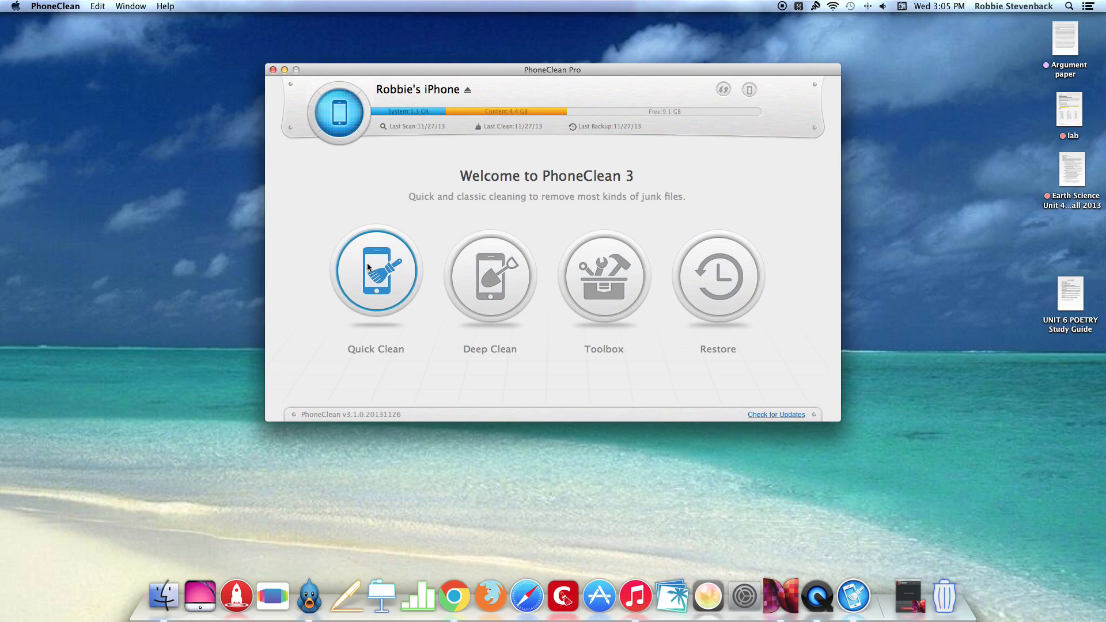
pyautogui.click(490, 272)
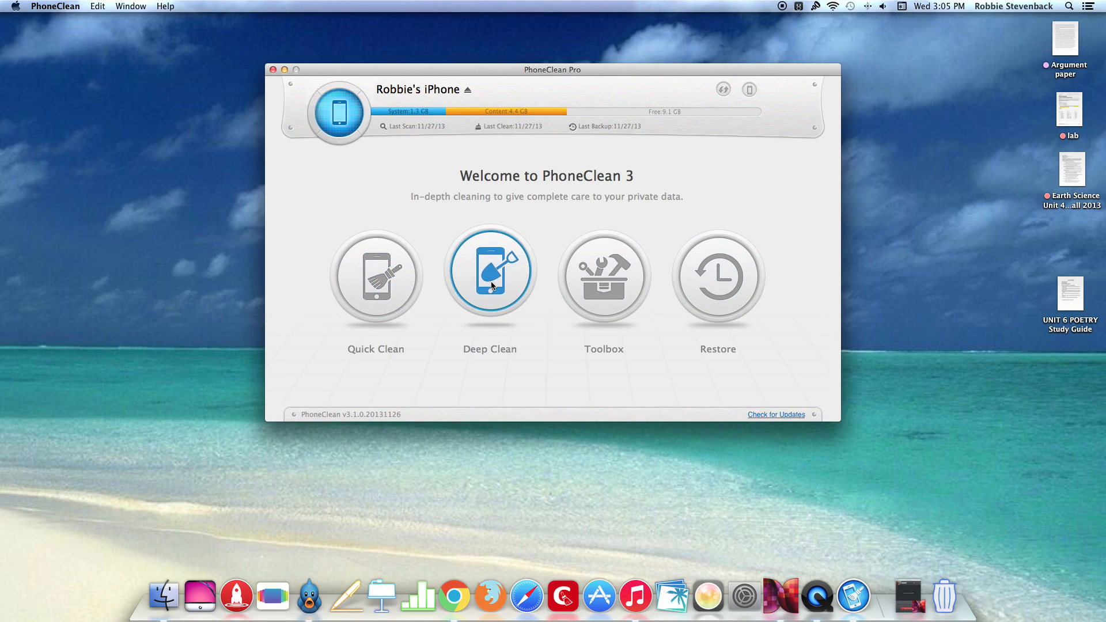
pyautogui.click(718, 274)
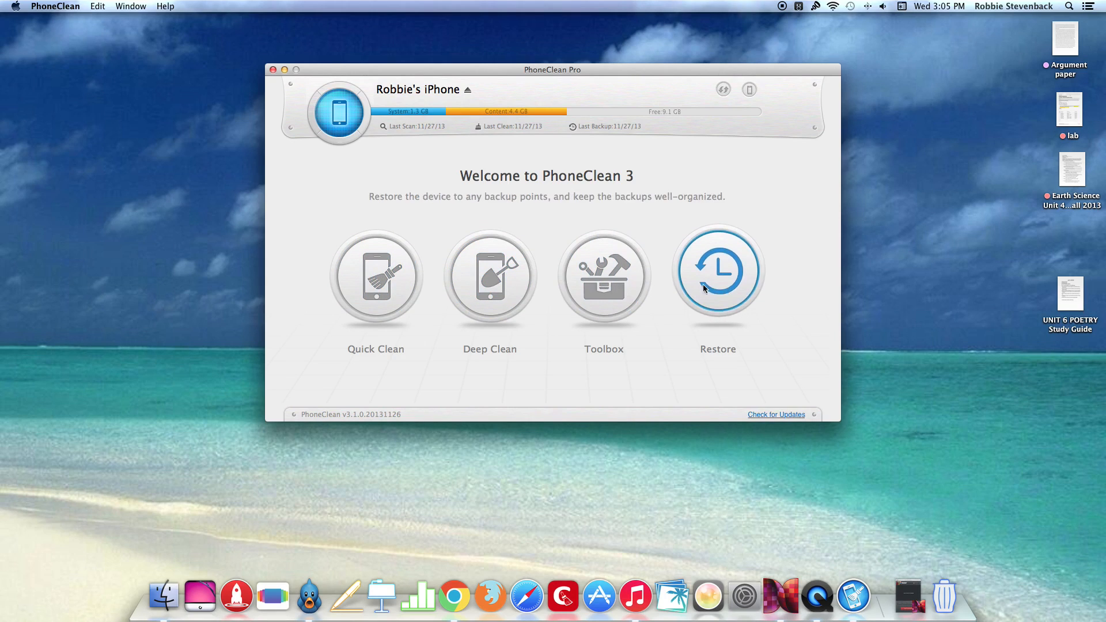
pyautogui.moveTo(530, 147)
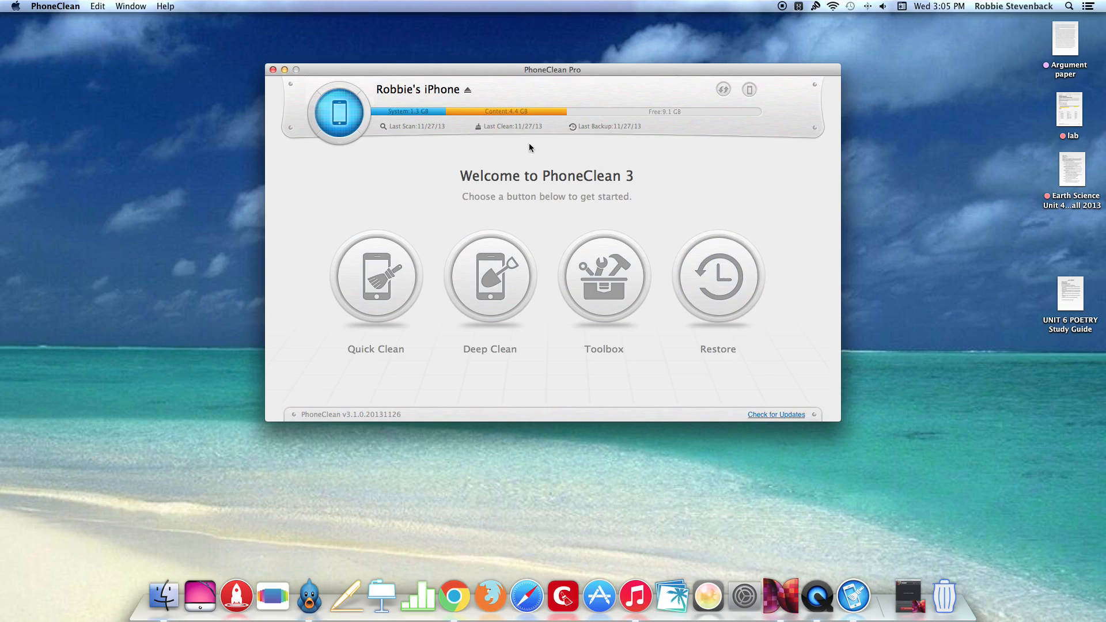
pyautogui.moveTo(642, 45)
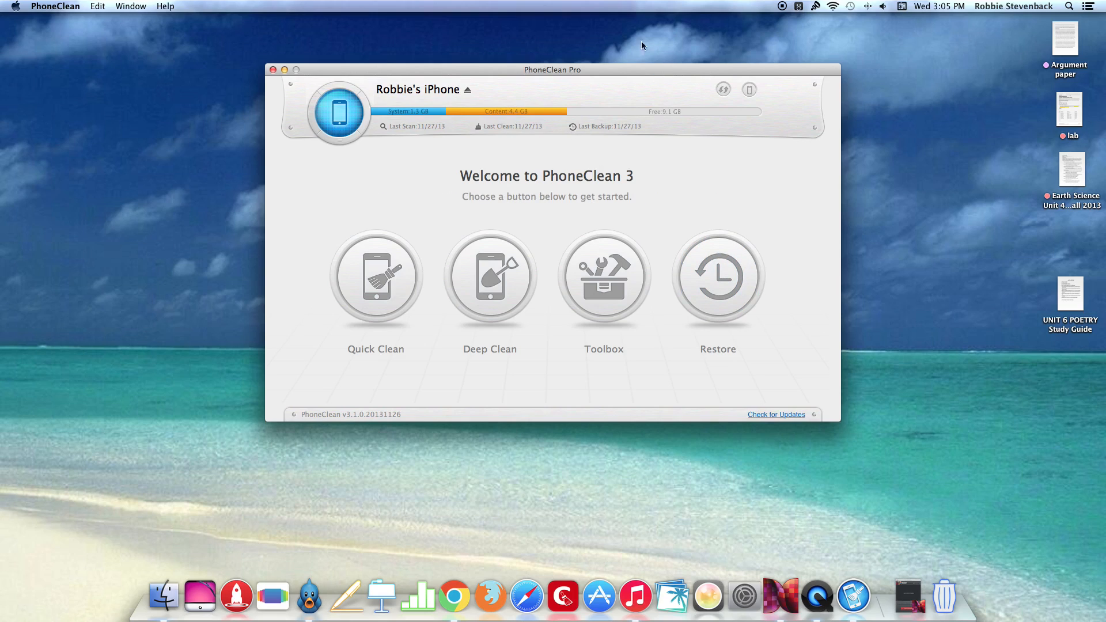
pyautogui.moveTo(614, 4)
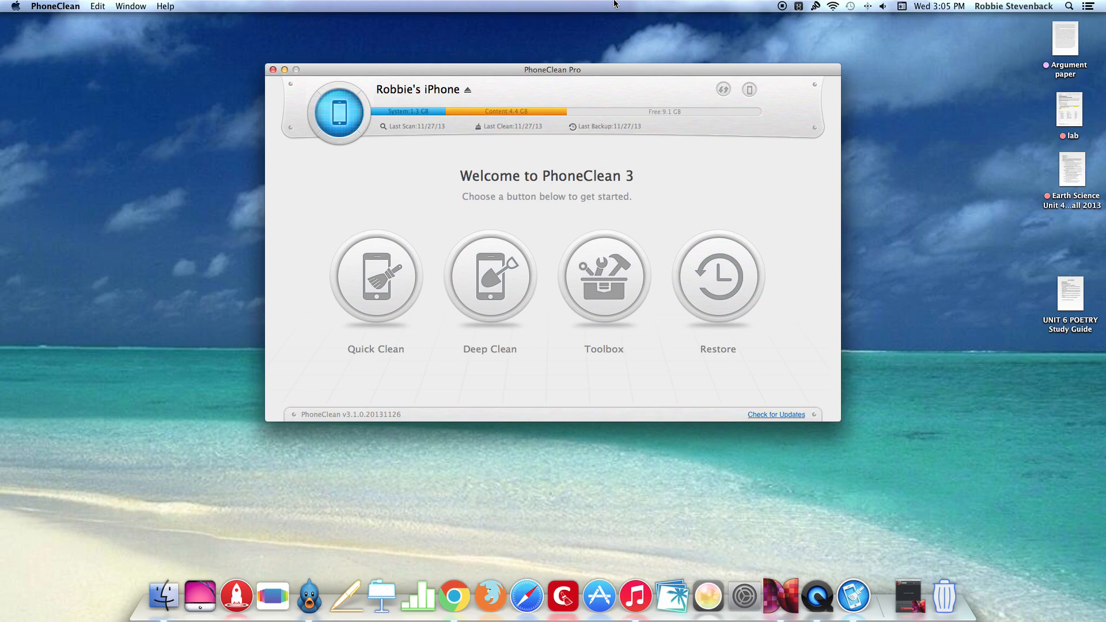
pyautogui.moveTo(696, 30)
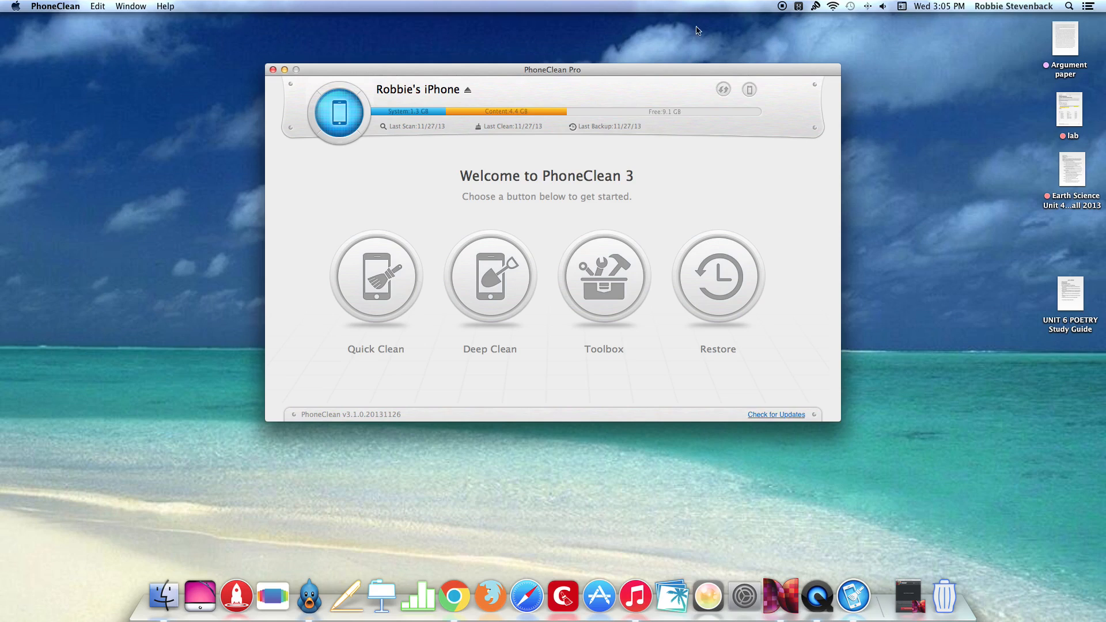